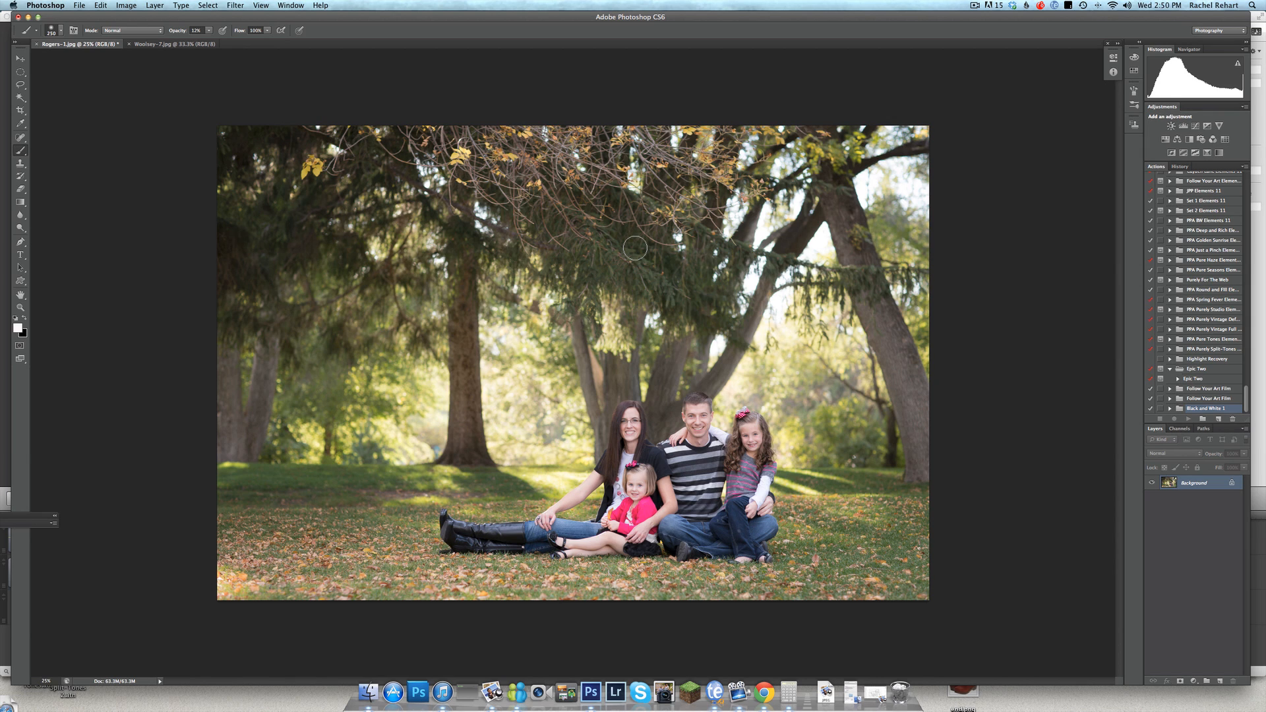
mouse_move(661, 318)
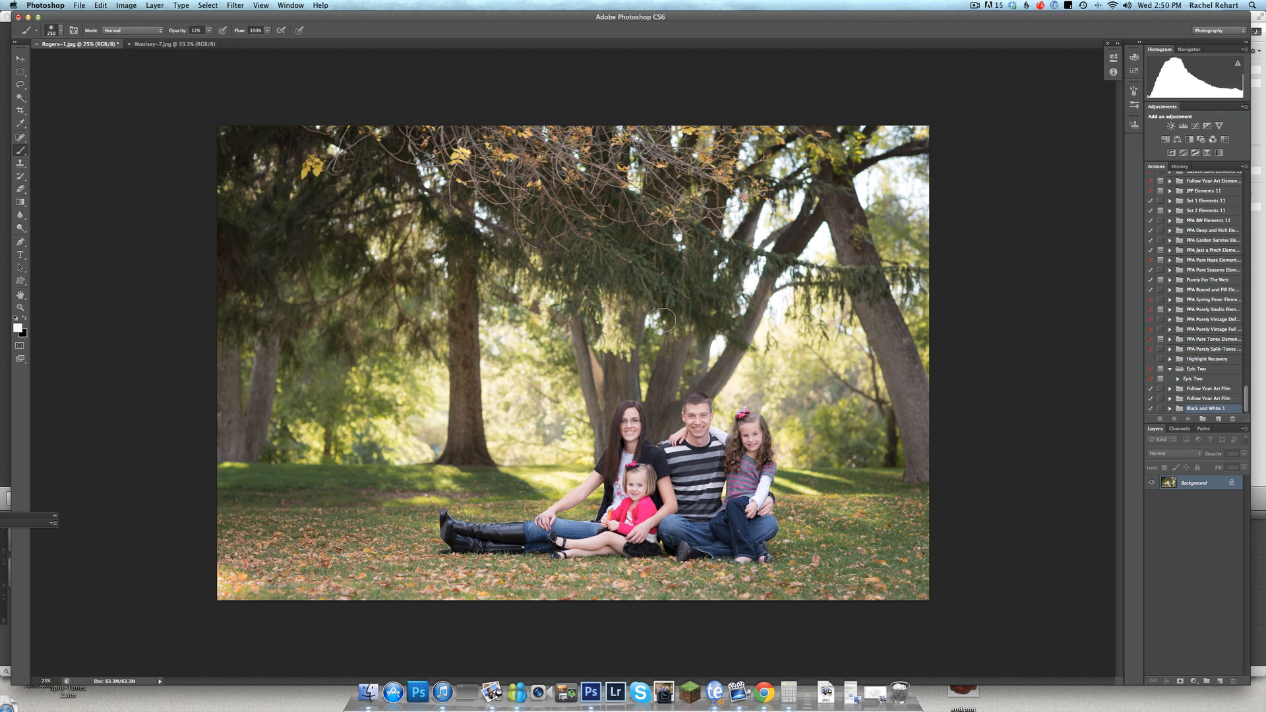
mouse_move(671, 319)
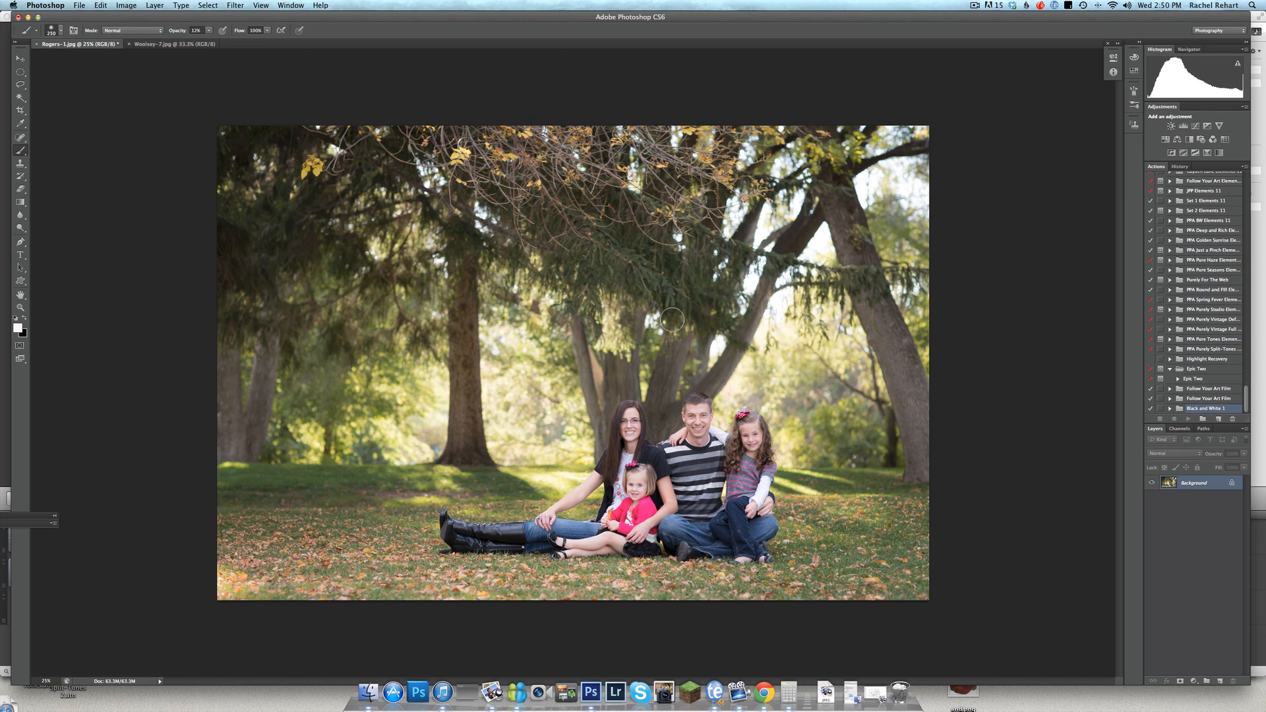
mouse_move(795, 403)
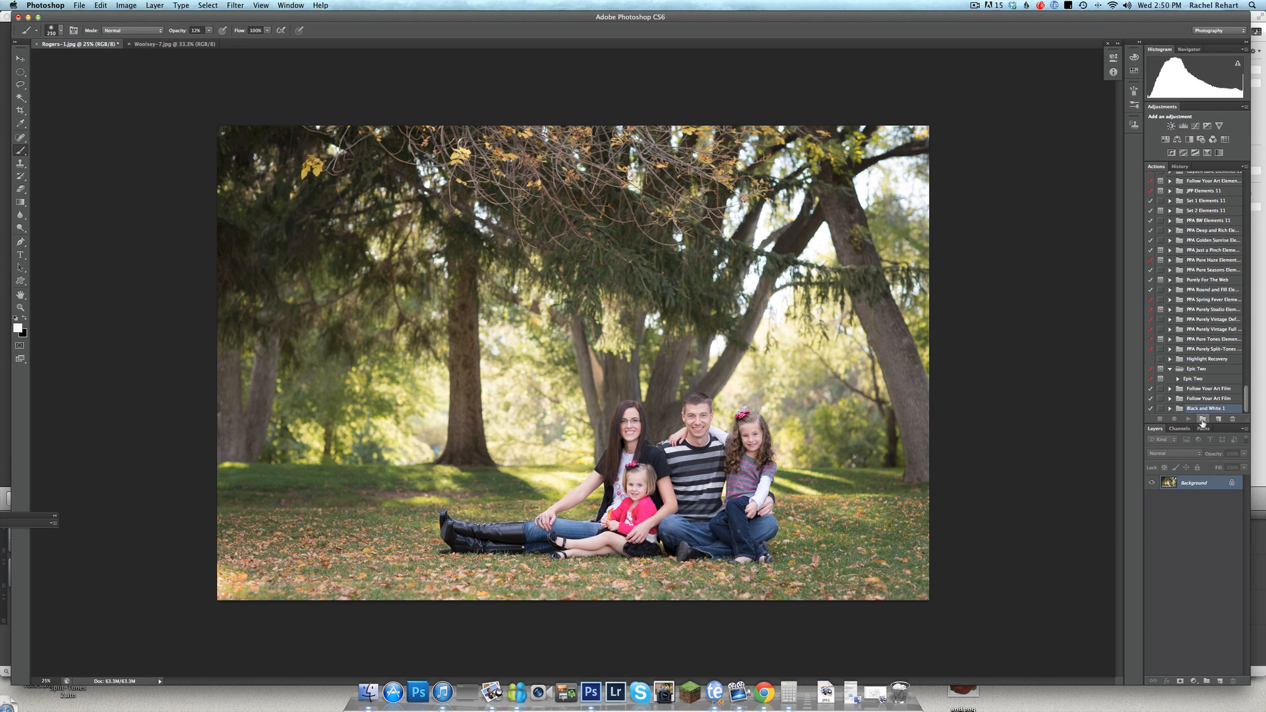
mouse_move(1219, 420)
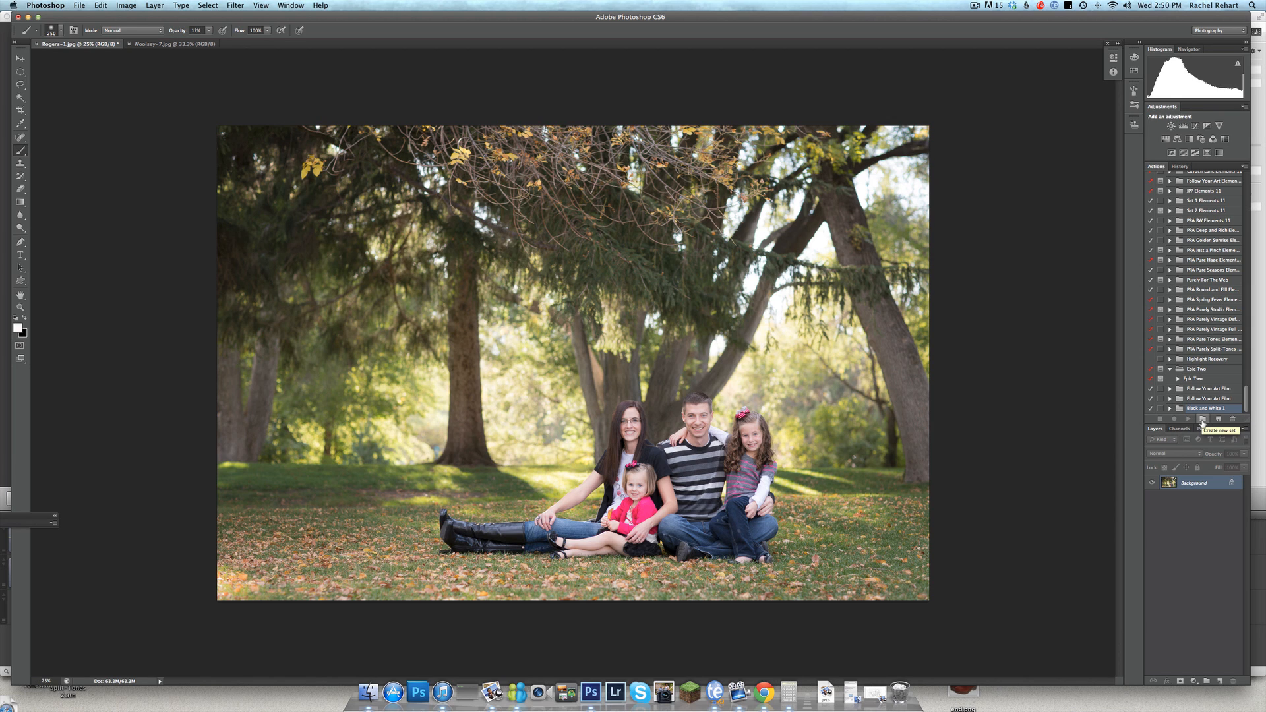
Create a new action set named 'Kim's Workflow'.
click(1201, 431)
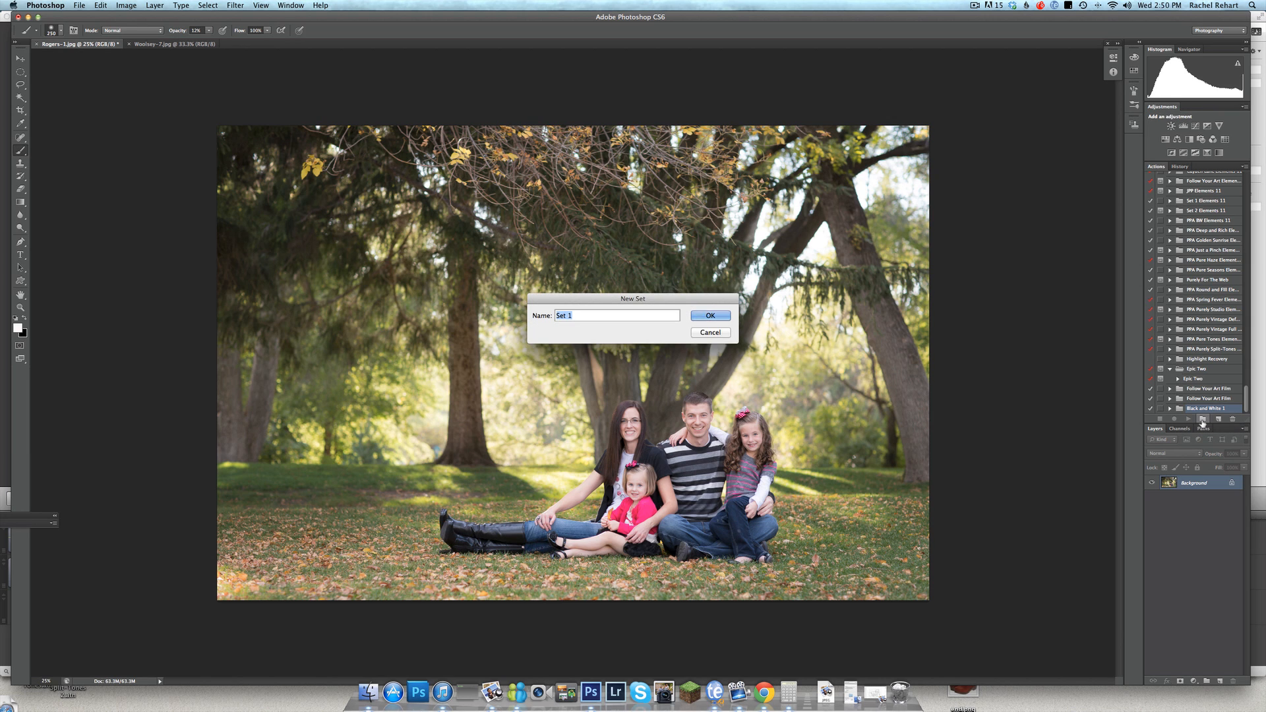
text(Kim)
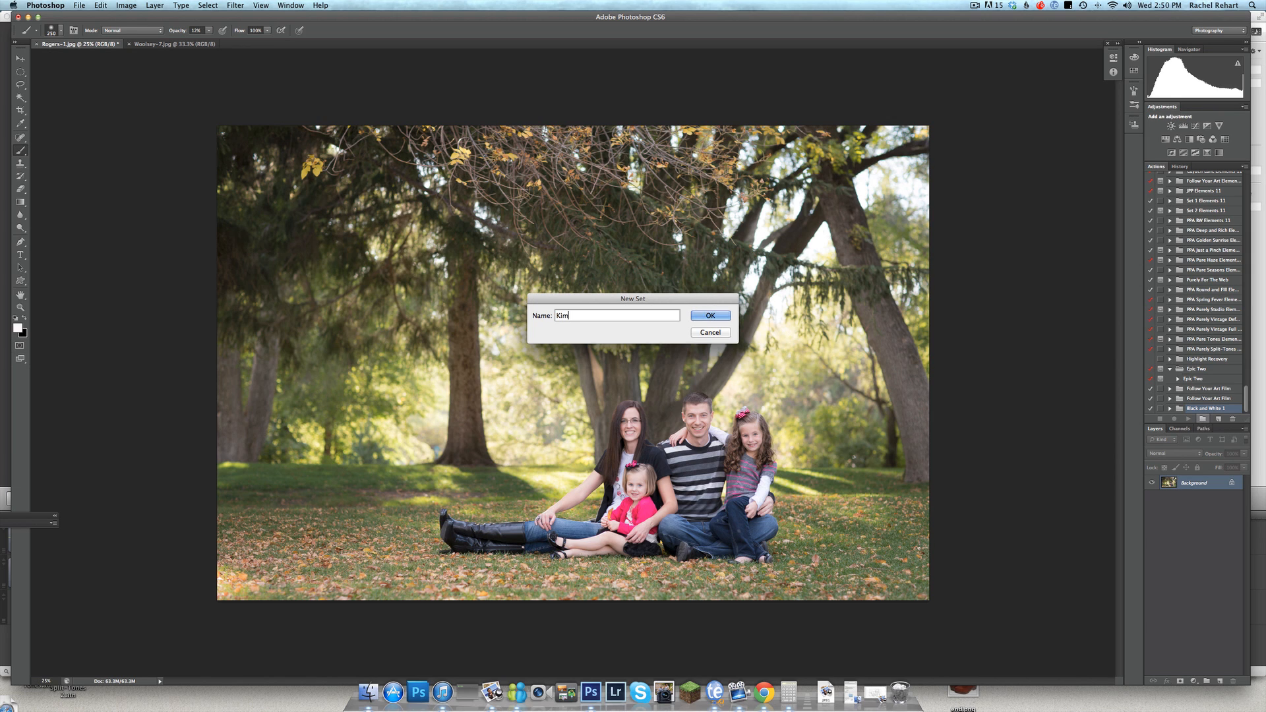
text('s)
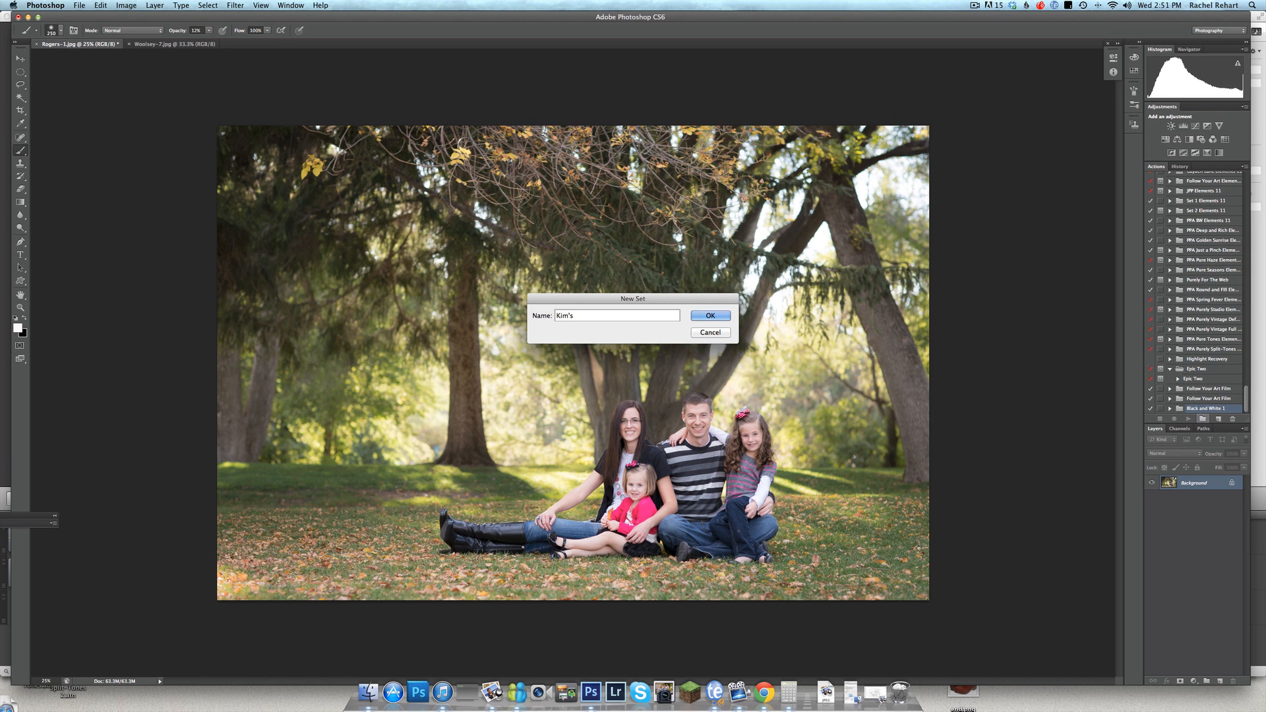
text(Workflow)
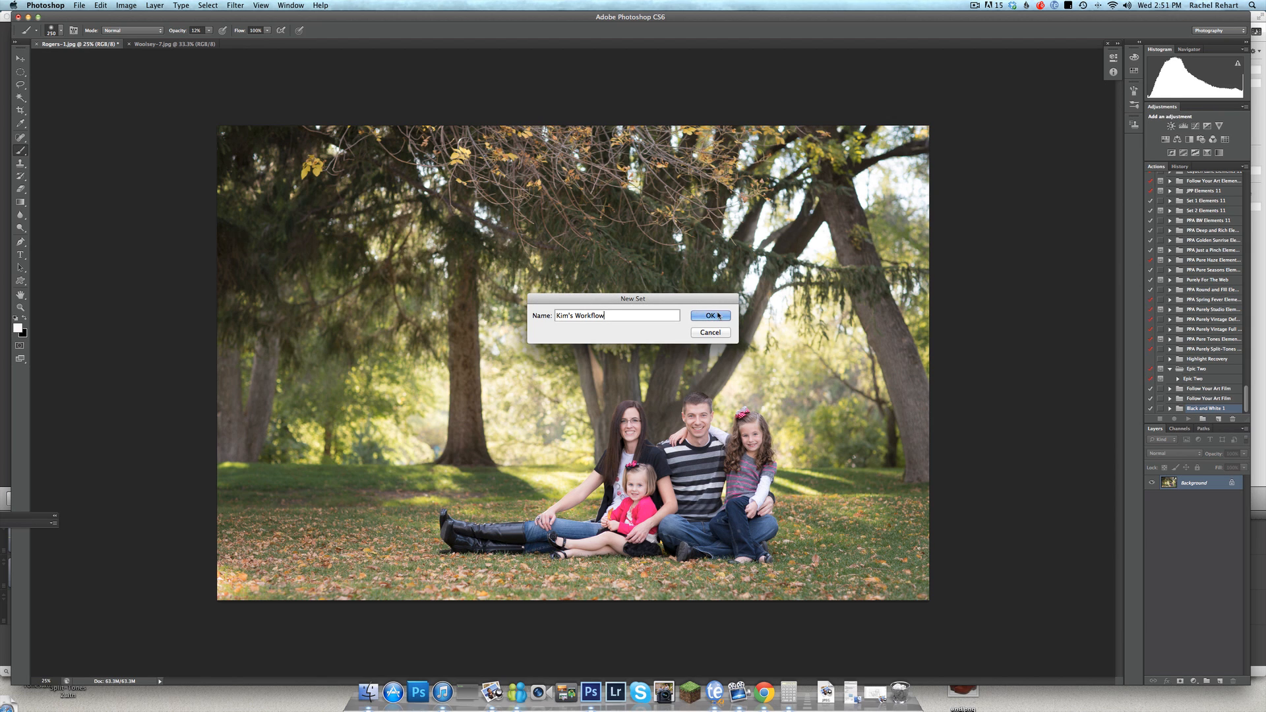
click(709, 315)
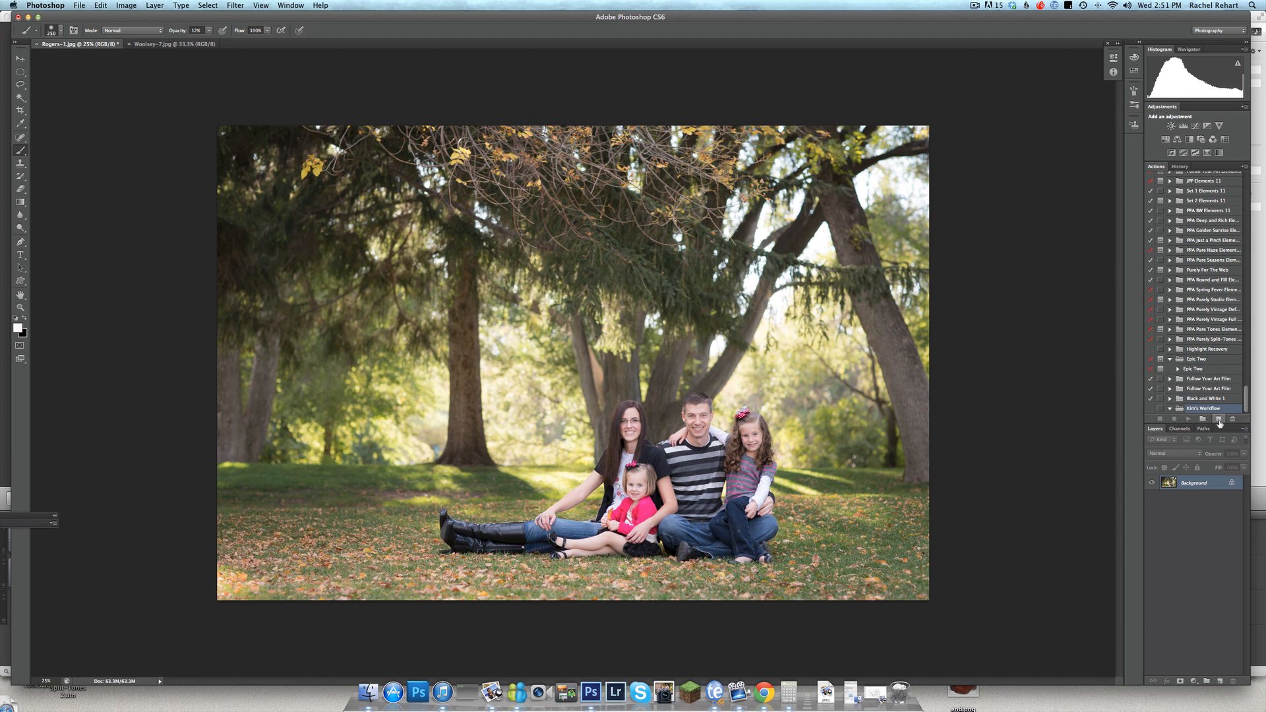
mouse_move(1217, 419)
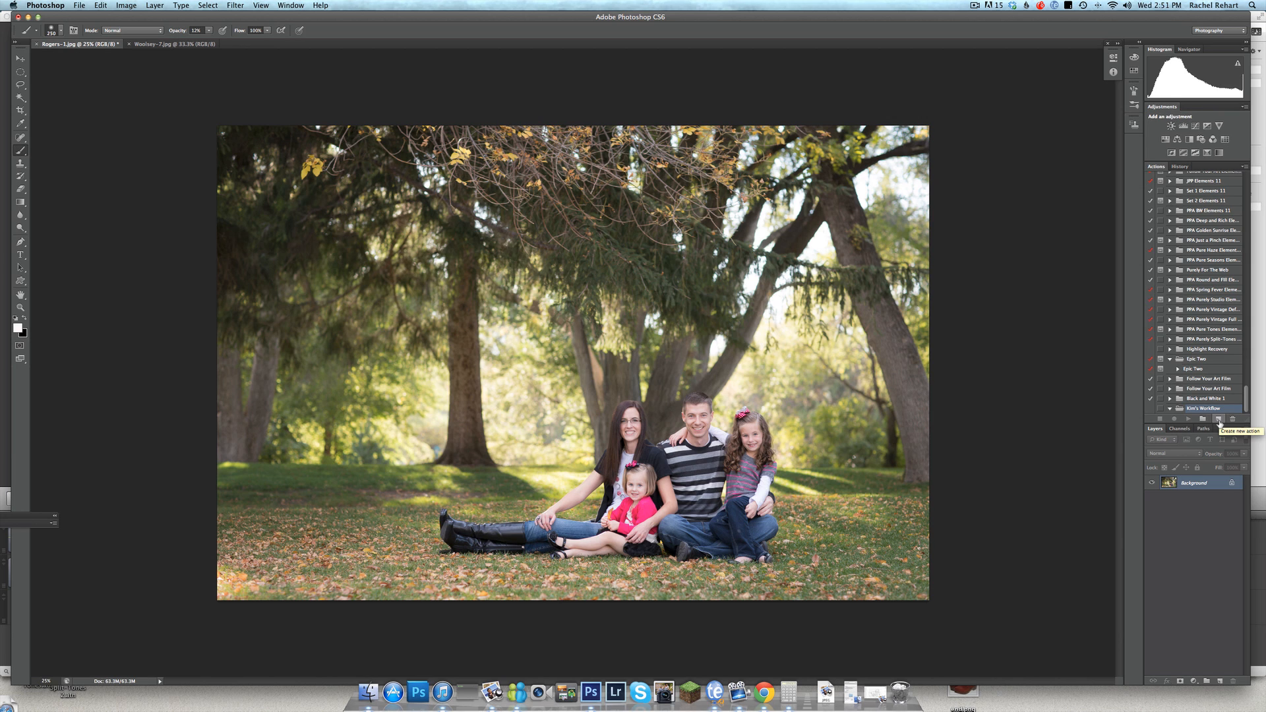
Add a 'Basic Workflow' action to the set and start recording it.
click(1216, 419)
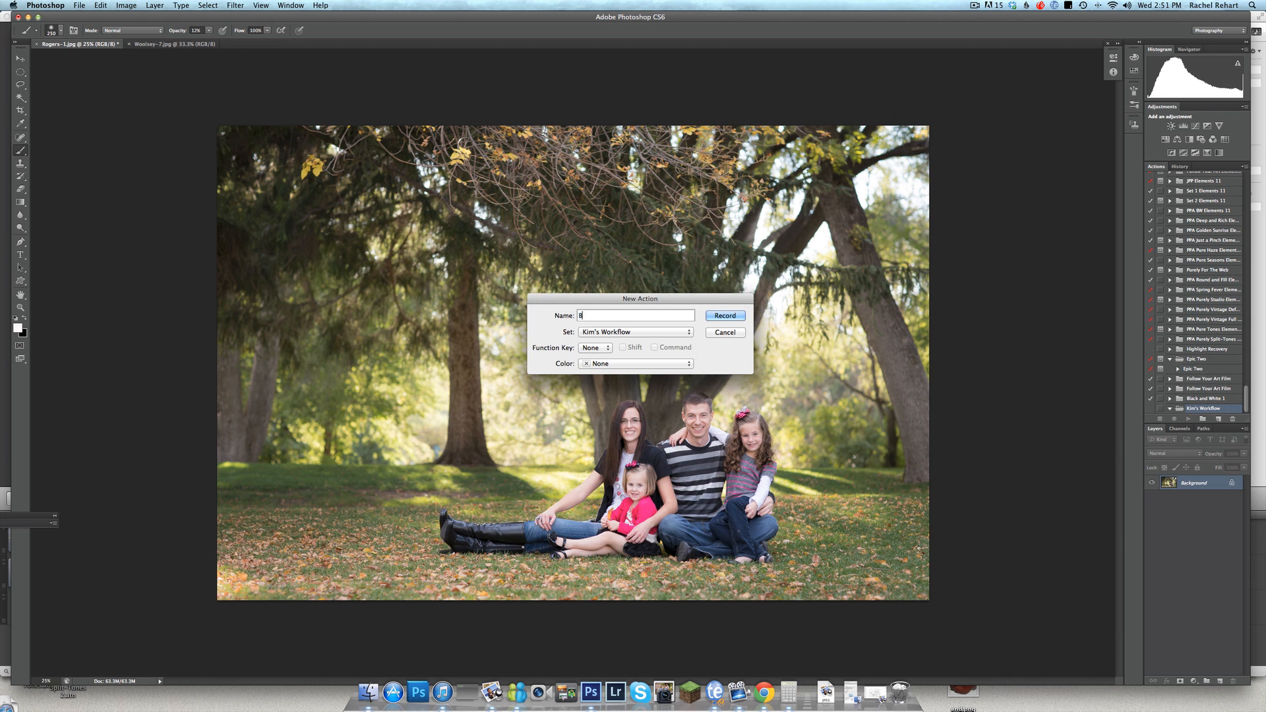
text(Basic Workflow)
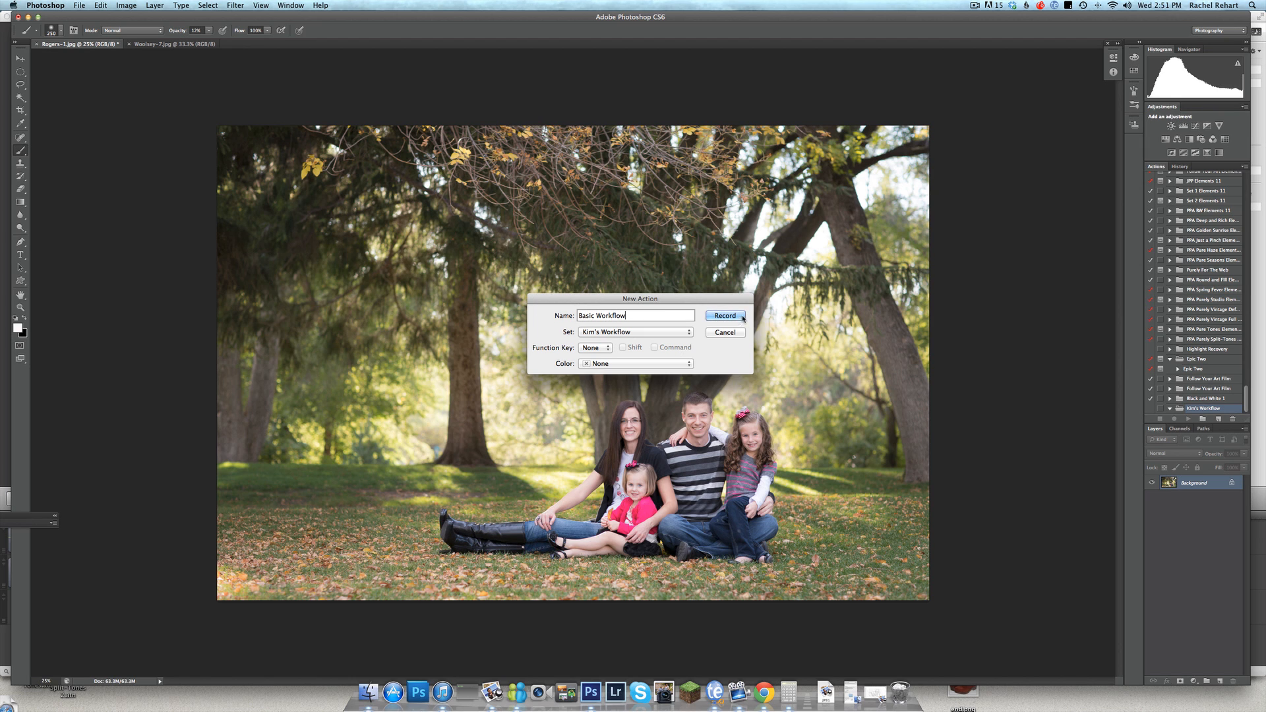
click(723, 316)
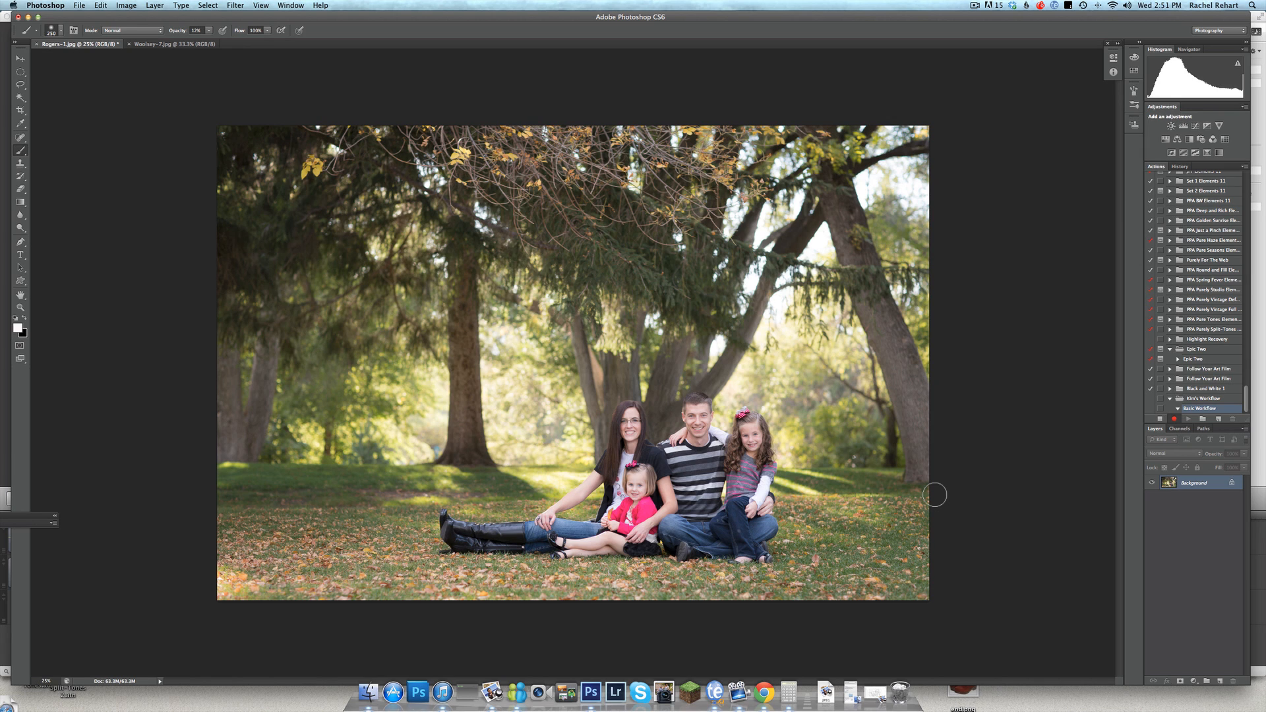
mouse_move(975, 496)
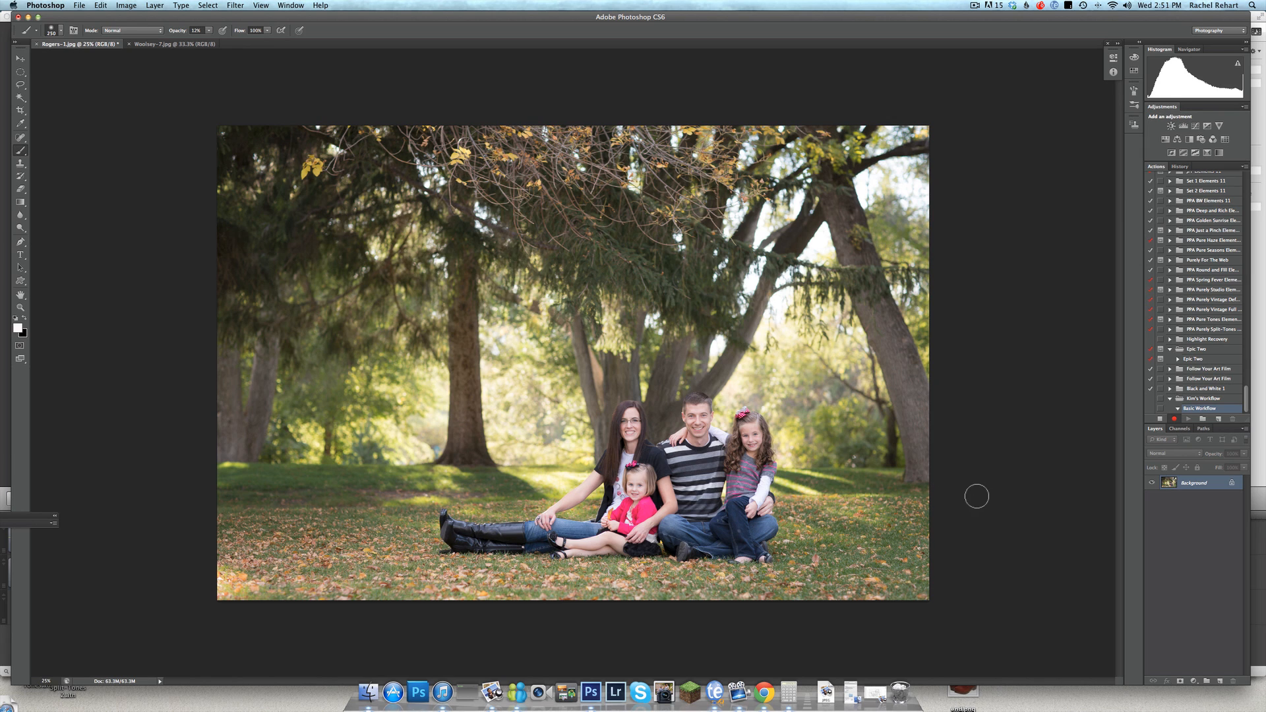
mouse_move(985, 495)
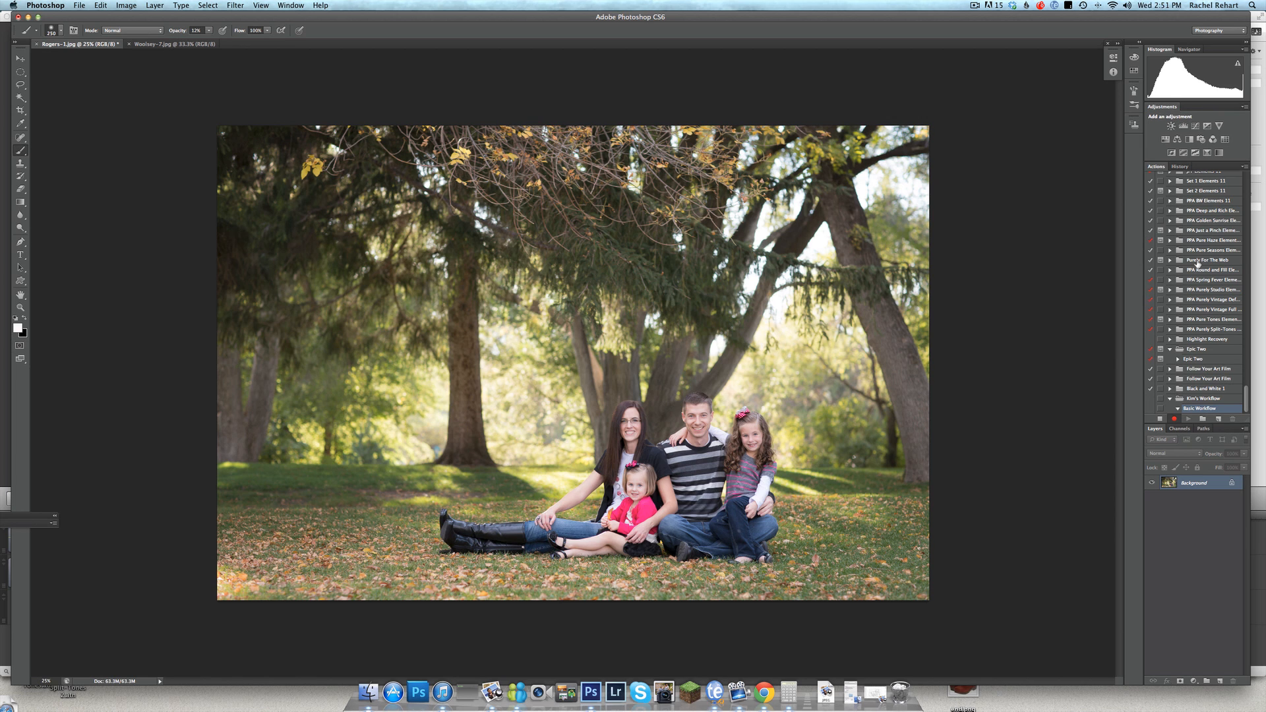
Play the Sunshine Baby and Turn out the lights actions from PPA Set 1 on the portrait.
scroll(up, 3)
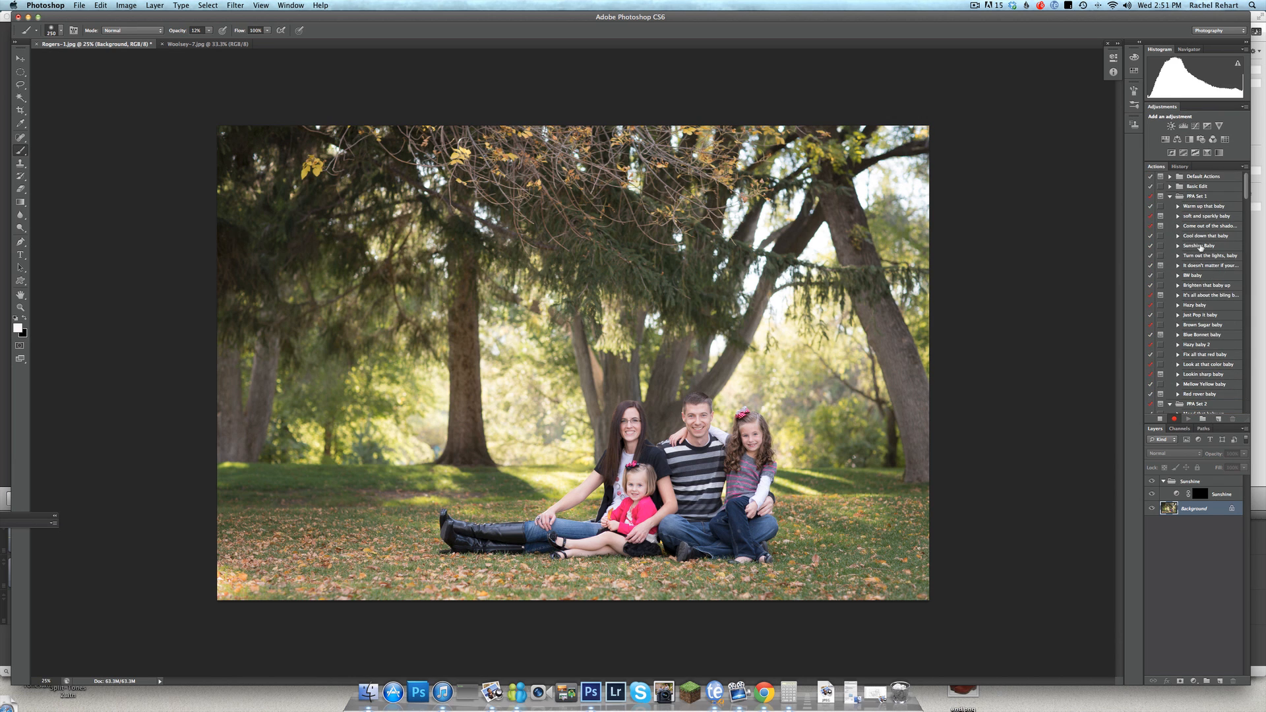
click(1211, 255)
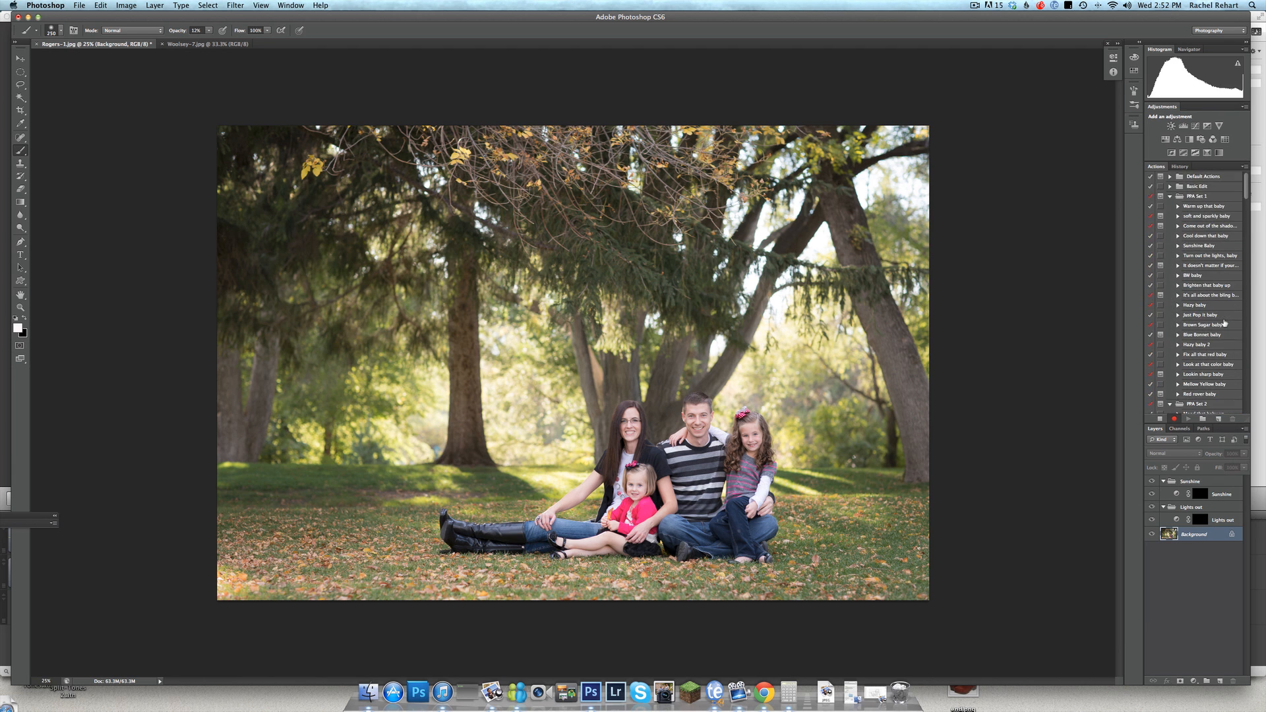
scroll(down, 3)
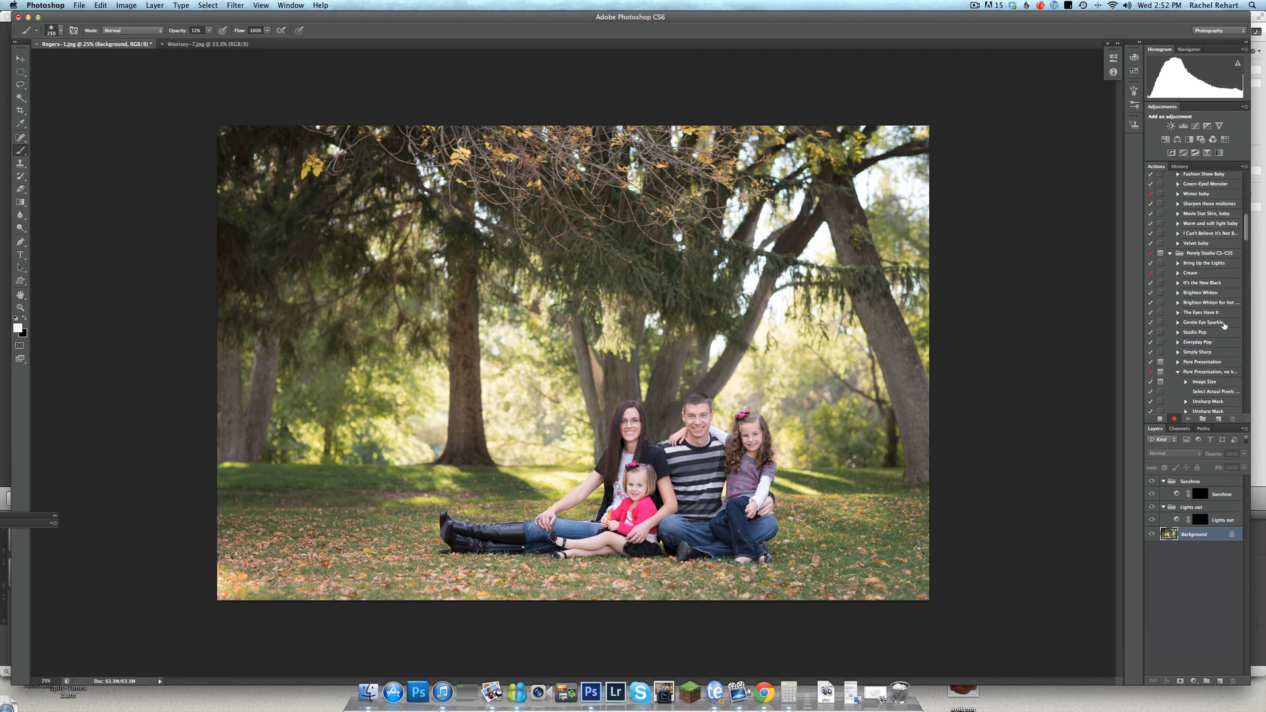
Play the Studio Pop action, adding its masked group beneath Sunshine and Lights out.
click(1203, 332)
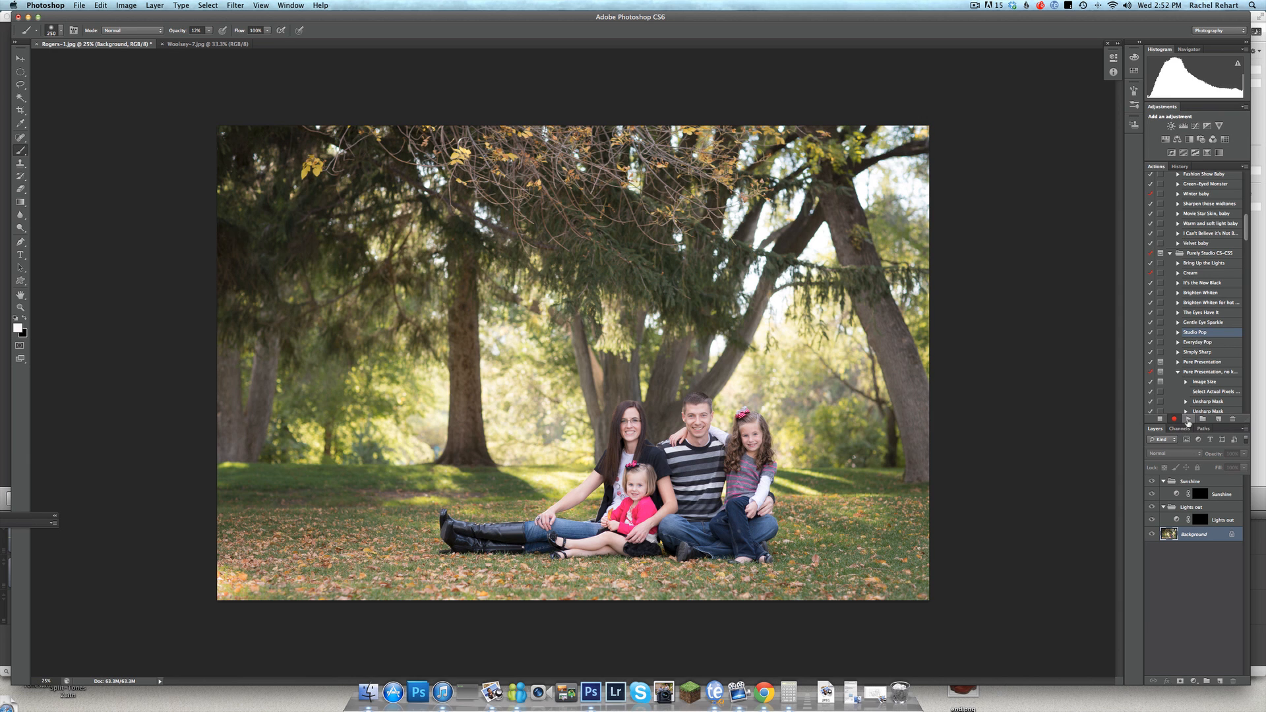
mouse_move(1238, 474)
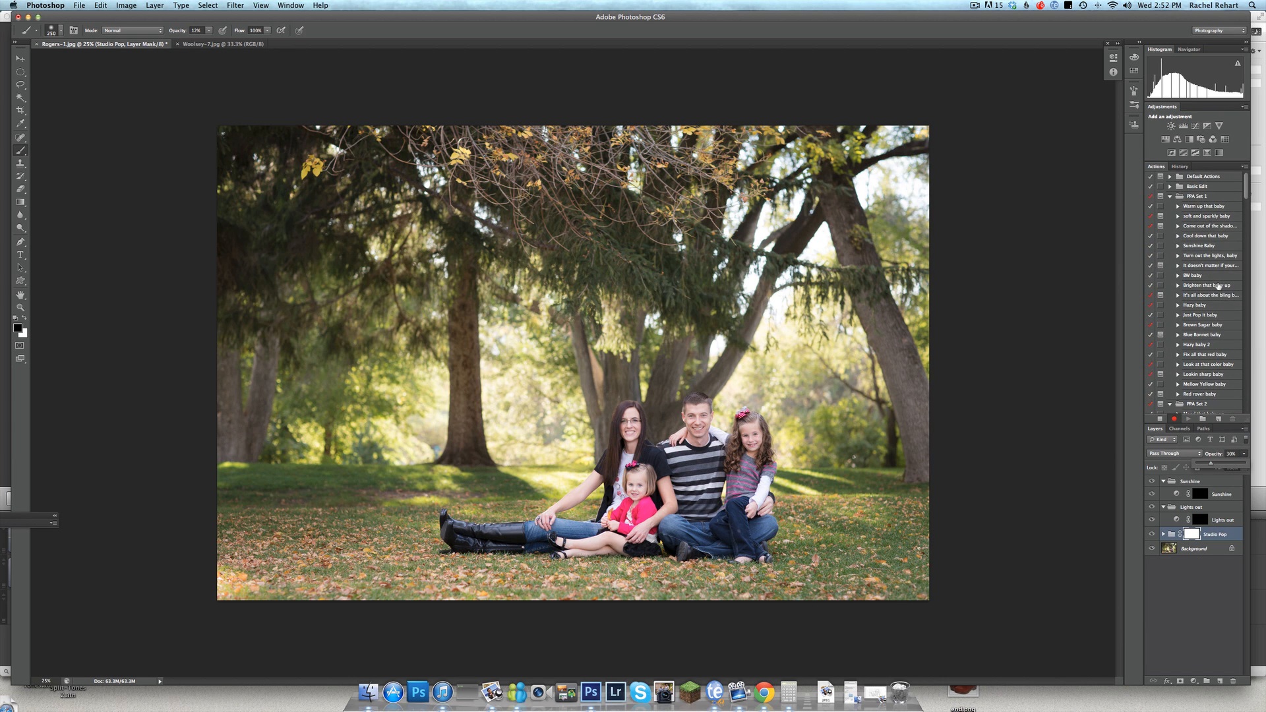
scroll(down, 3)
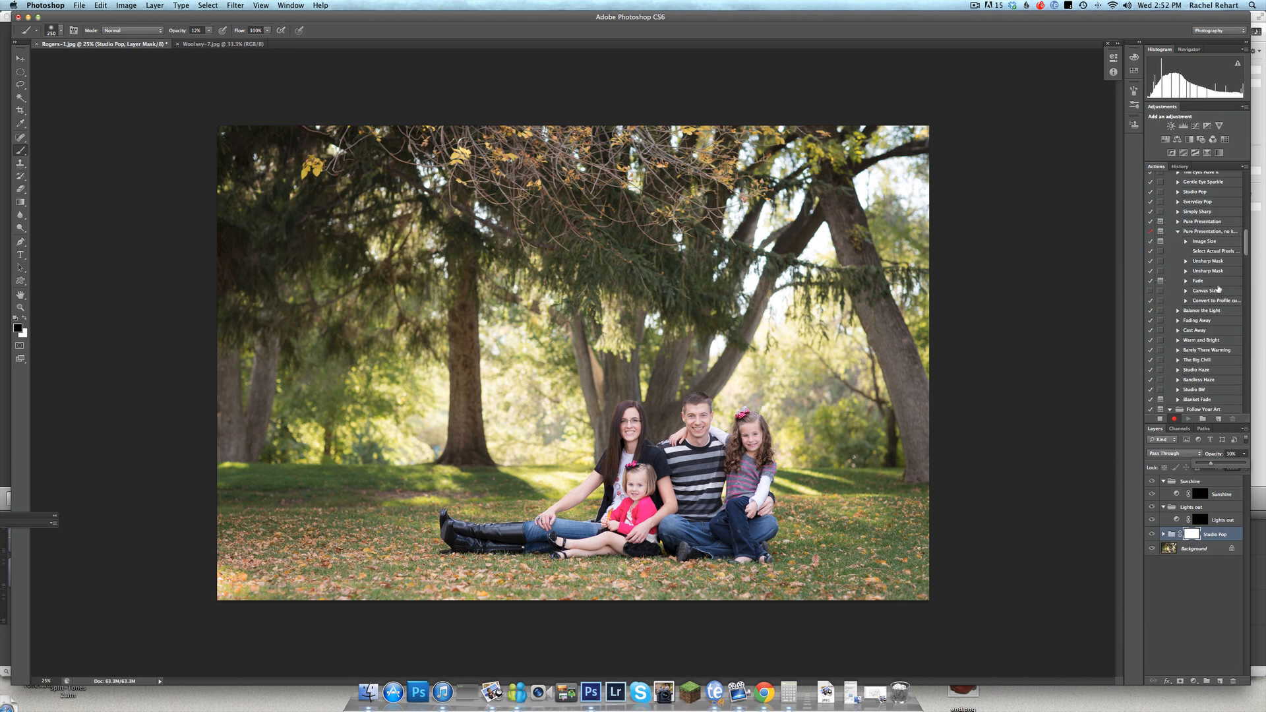
scroll(down, 3)
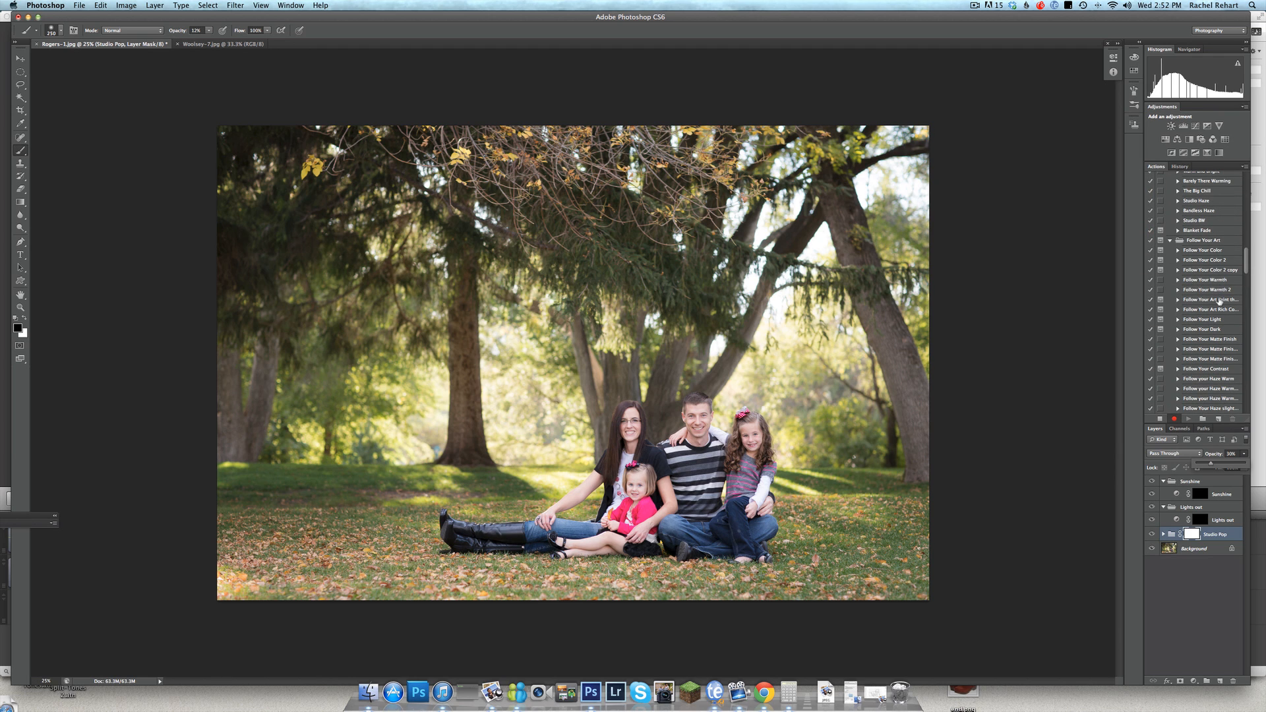
mouse_move(1247, 327)
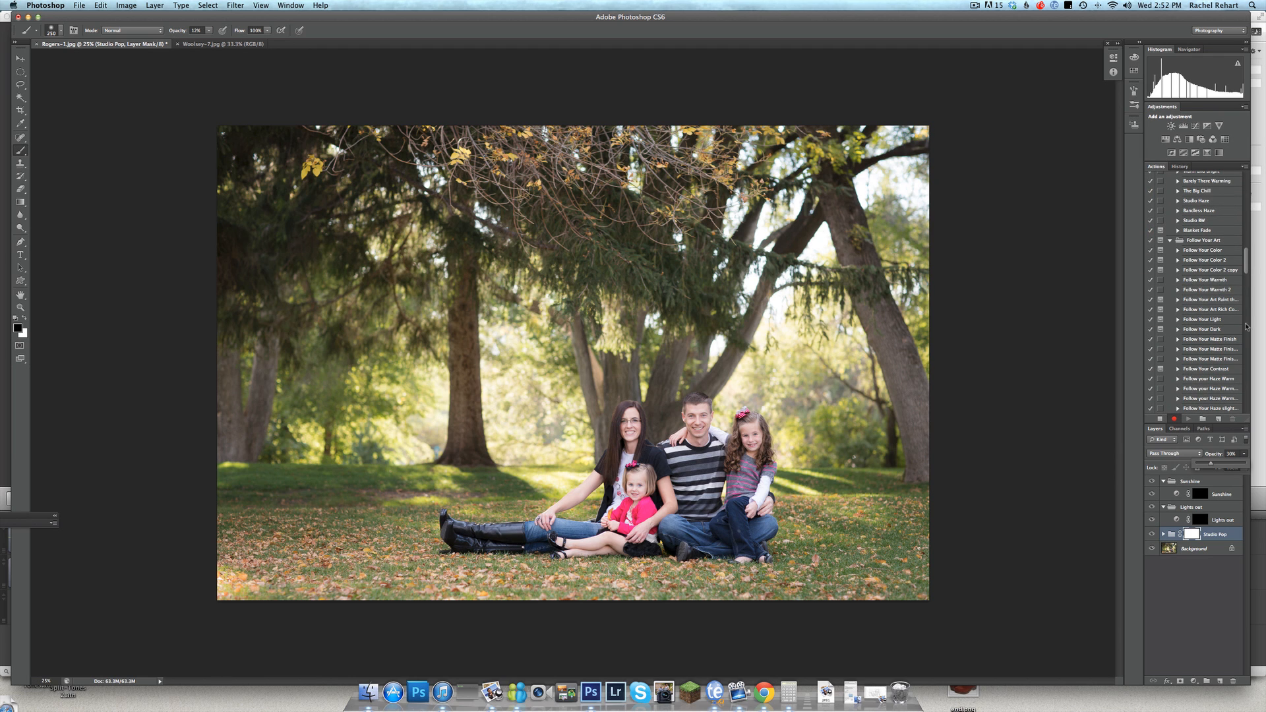
mouse_move(1219, 381)
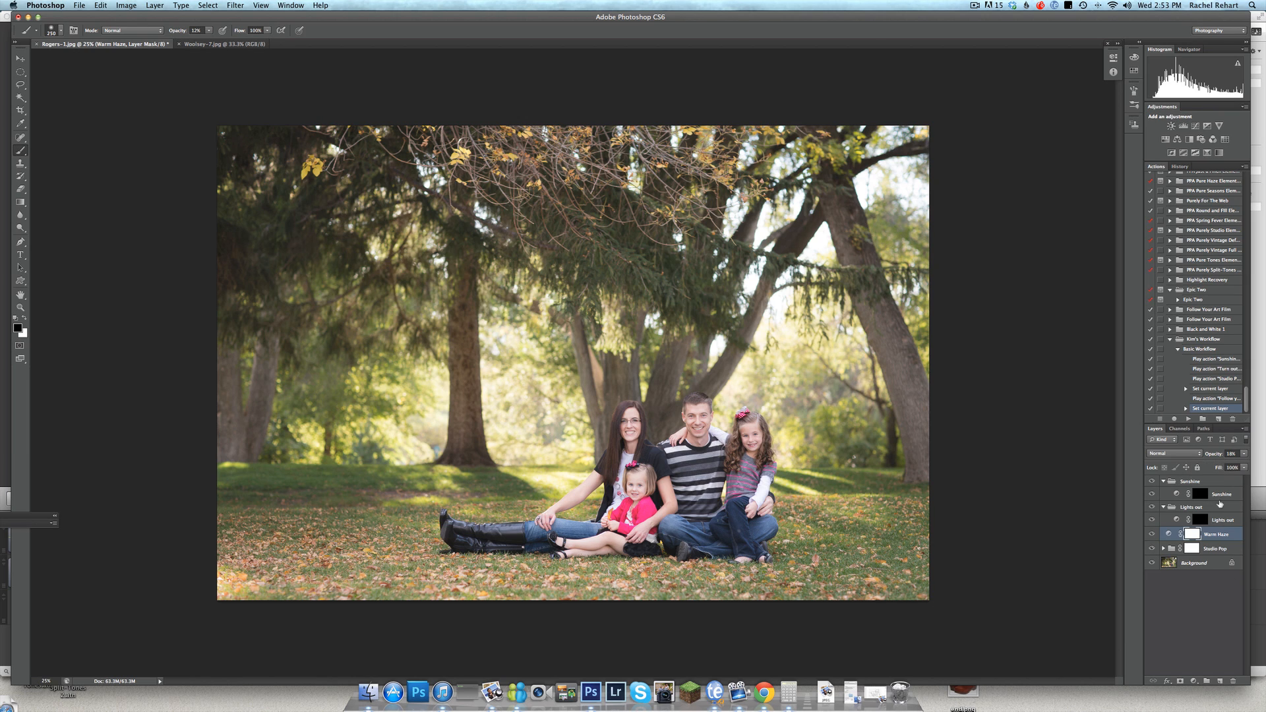
Select the Sunshine layer's mask for painting the glow into the trees.
click(1218, 481)
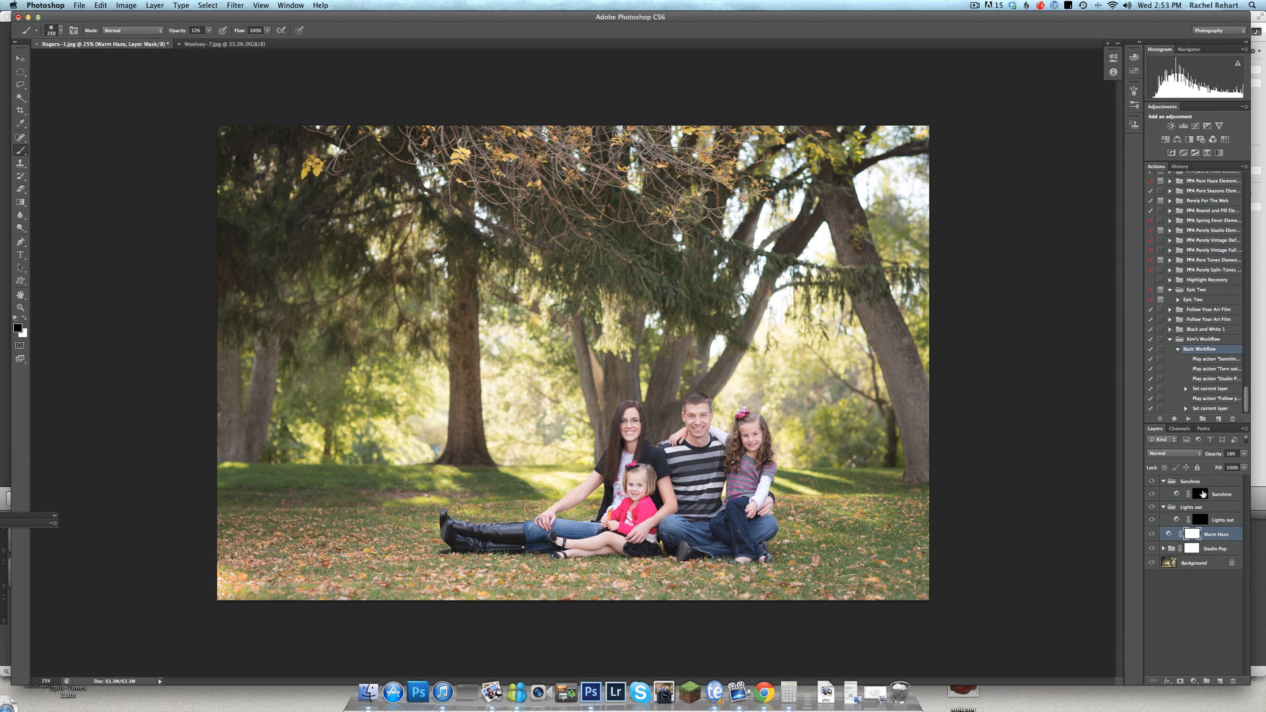
click(1219, 493)
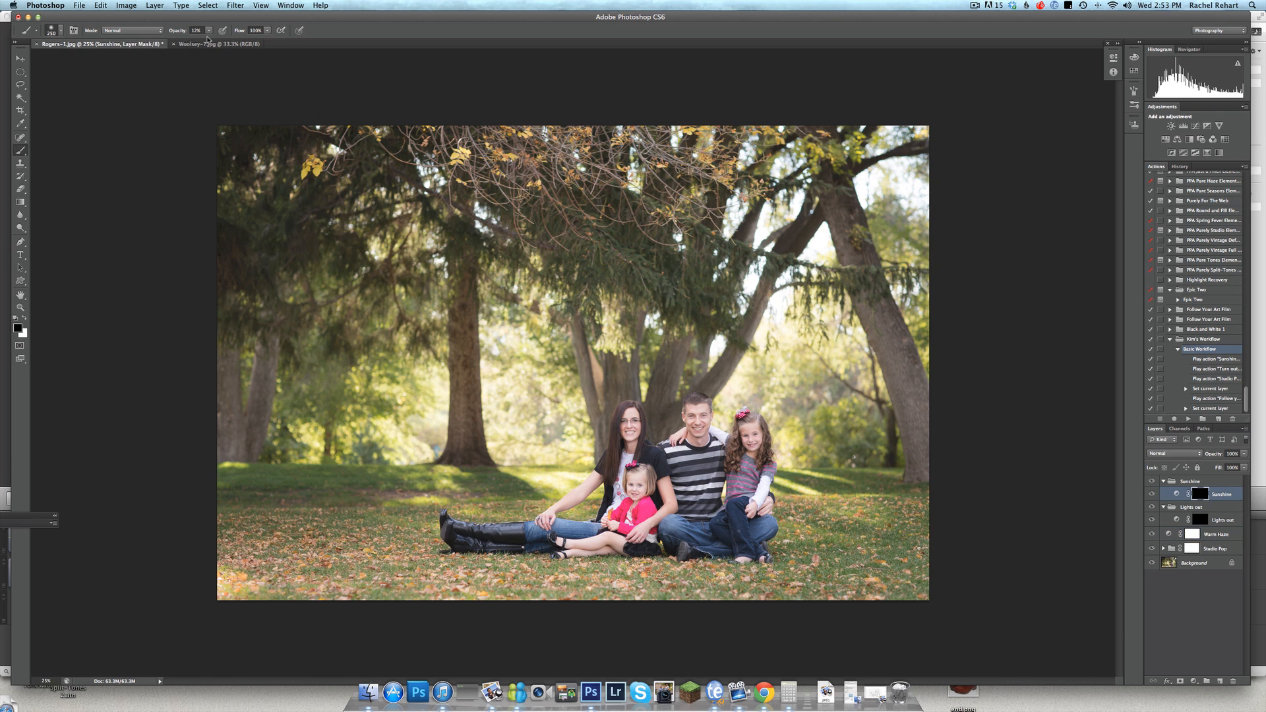
mouse_move(529, 373)
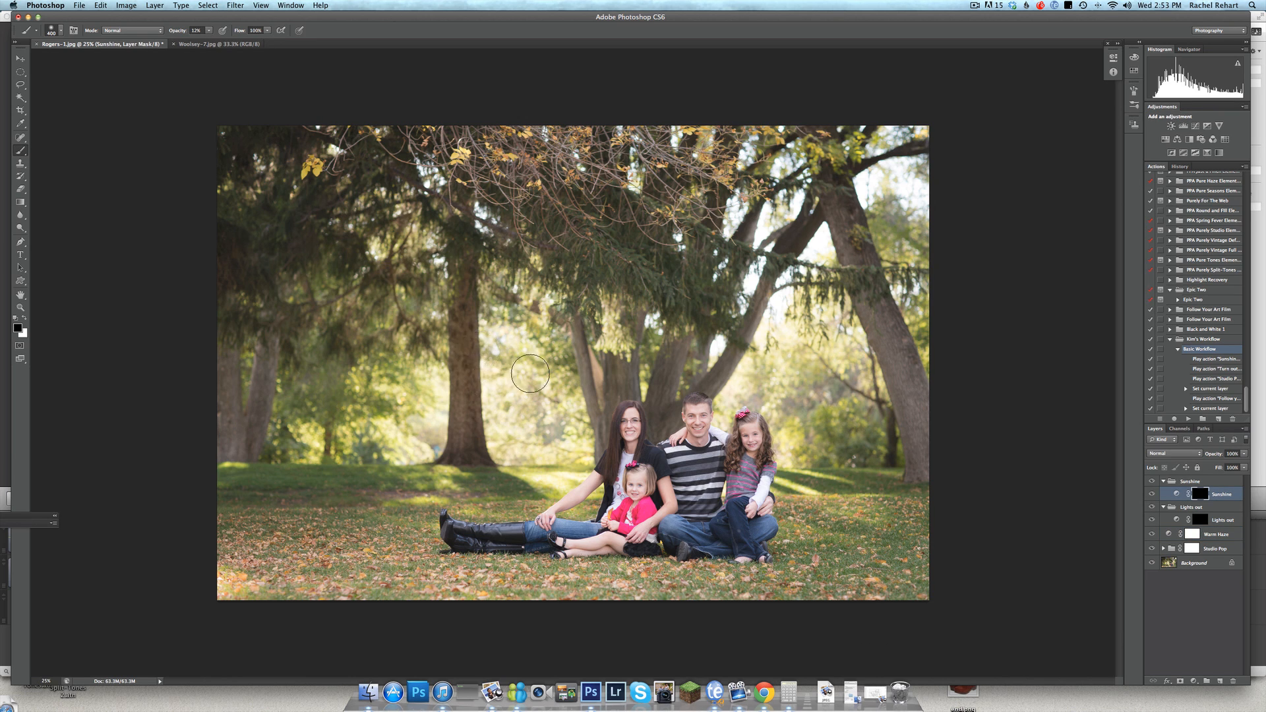
mouse_move(593, 443)
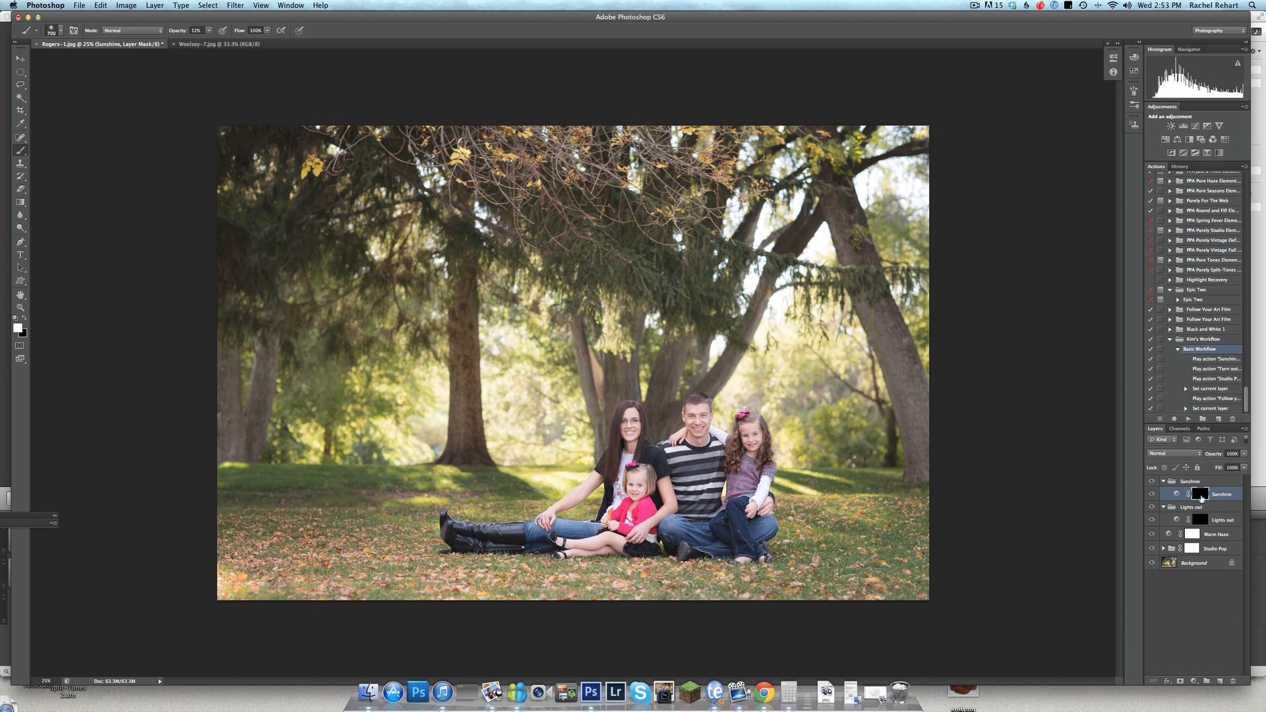
mouse_move(341, 468)
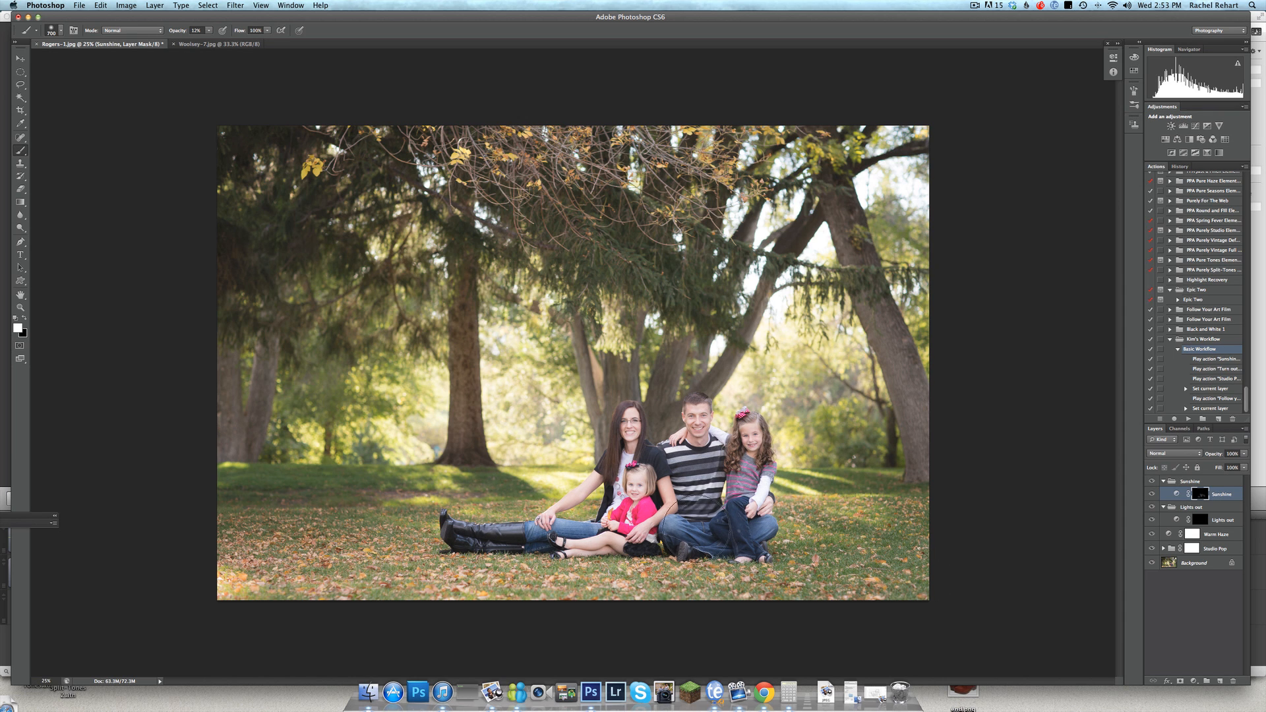
Select the Lights out mask, compare the Sunshine, Studio Pop and Warm Haze layers, and darken the top-left corner.
click(1219, 519)
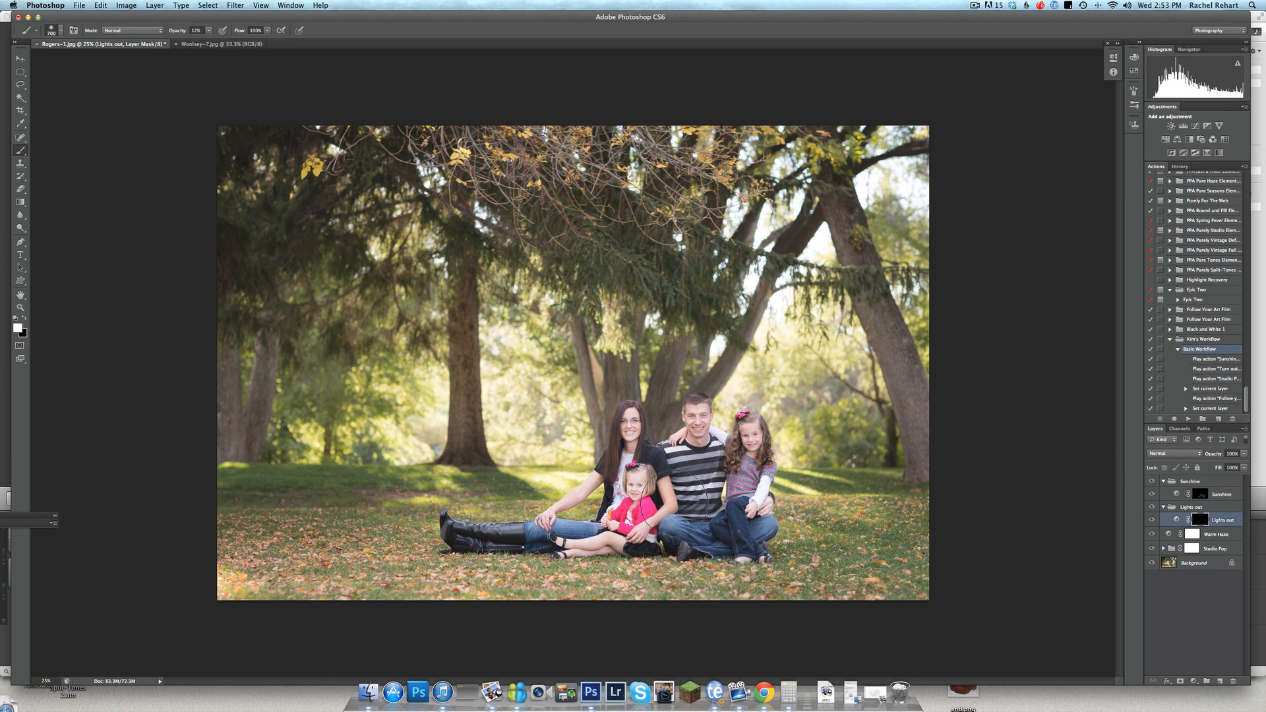
mouse_move(246, 176)
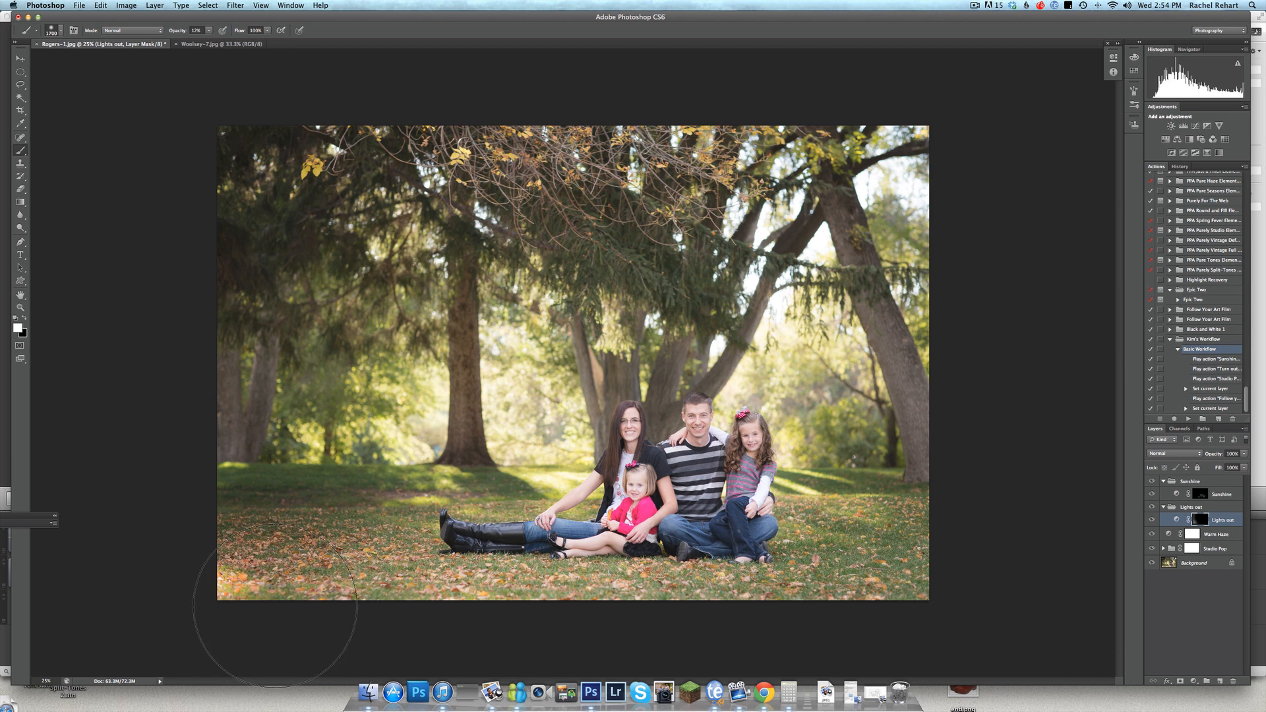
mouse_move(622, 637)
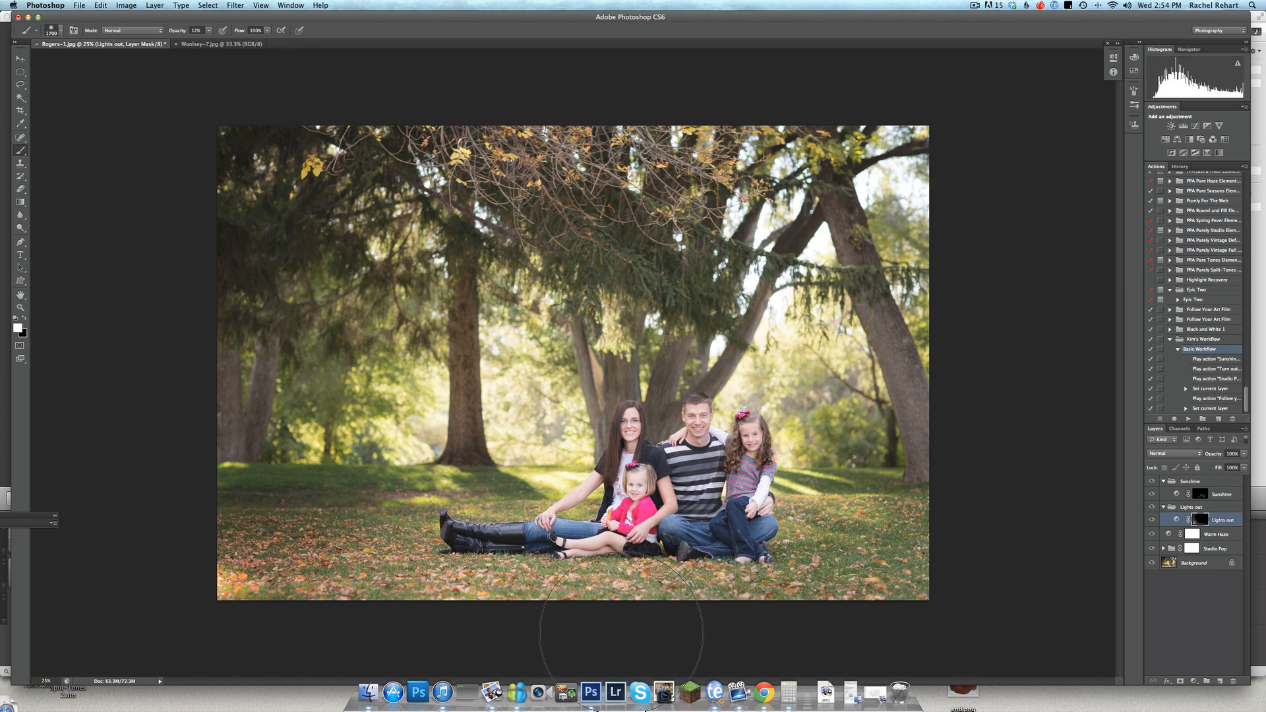
mouse_move(1027, 338)
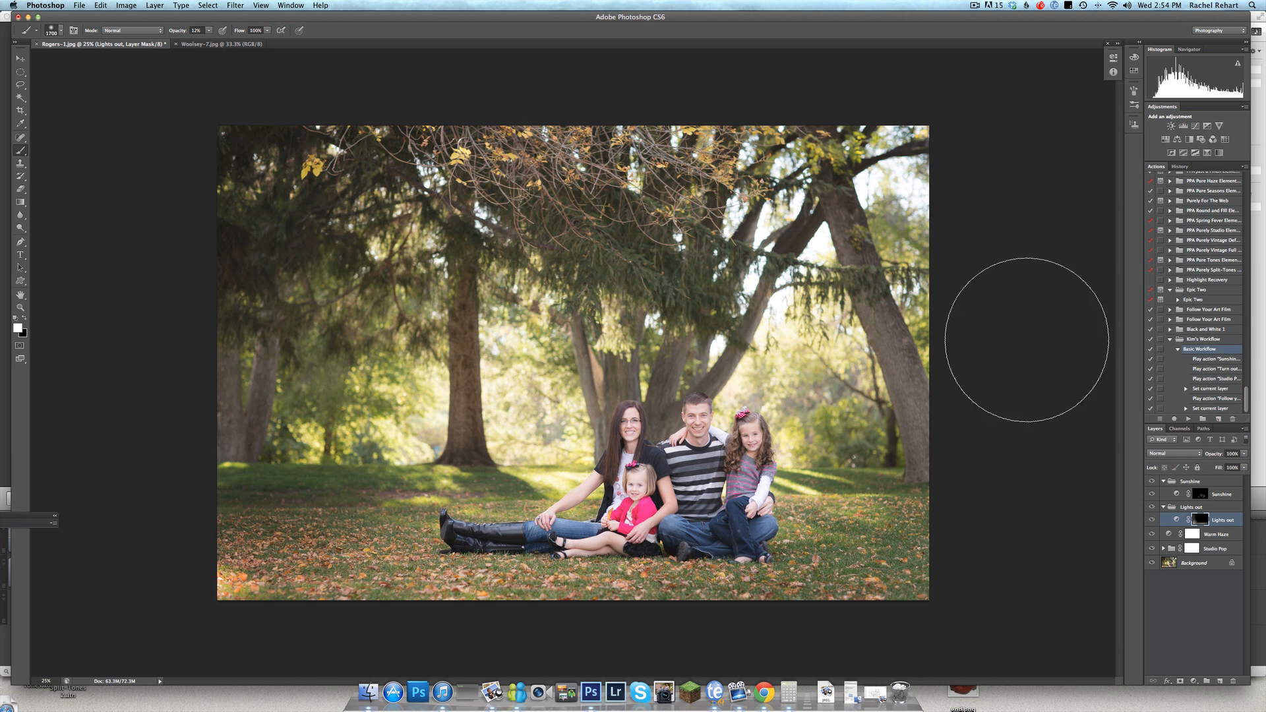
mouse_move(820, 605)
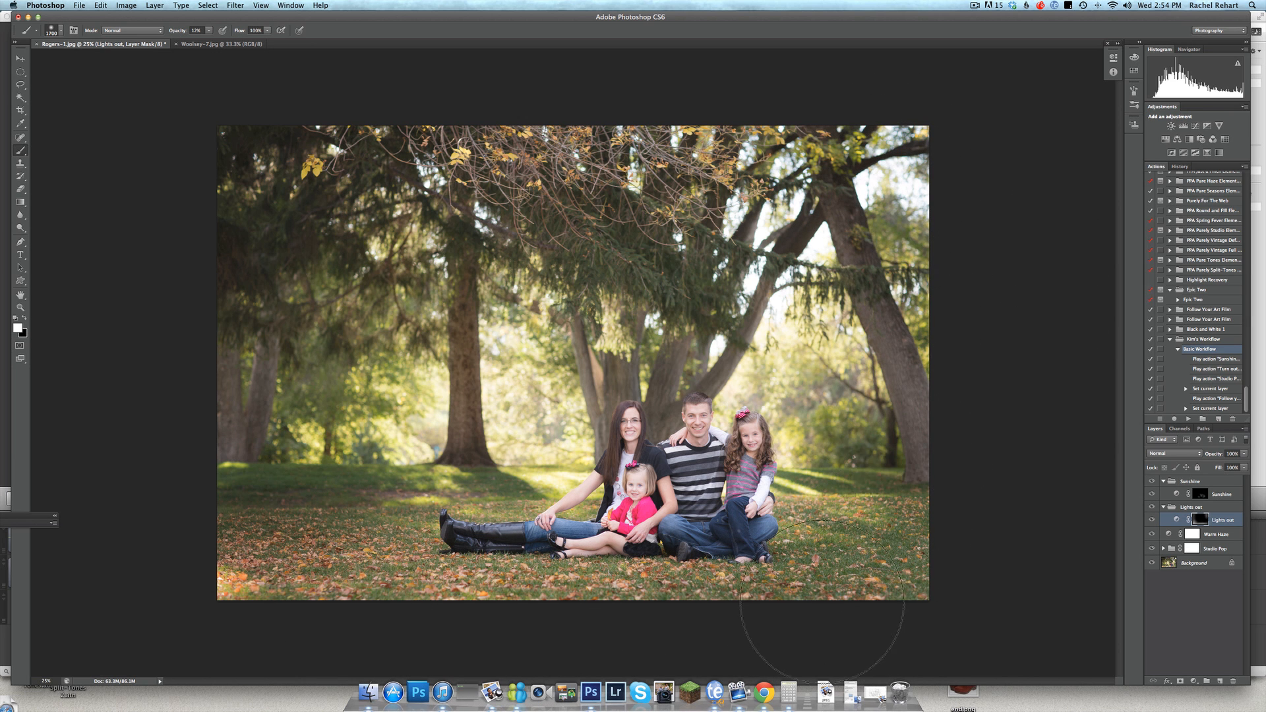
mouse_move(505, 464)
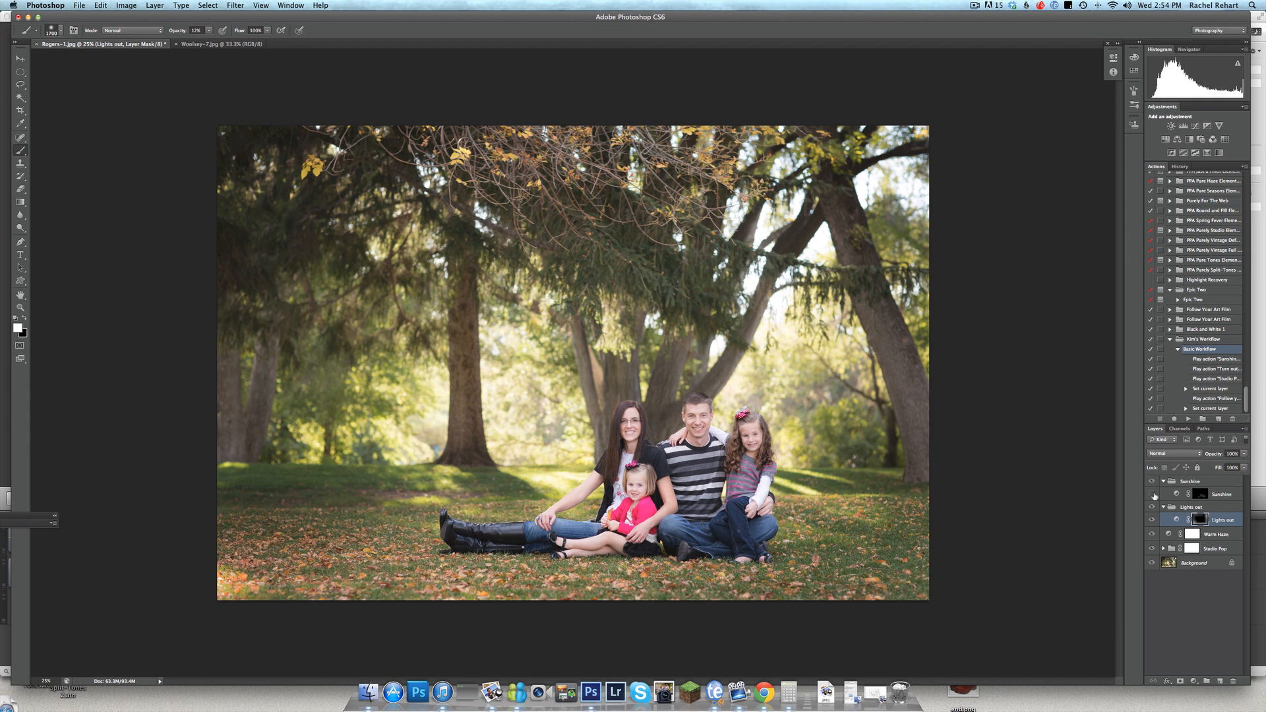
click(1152, 520)
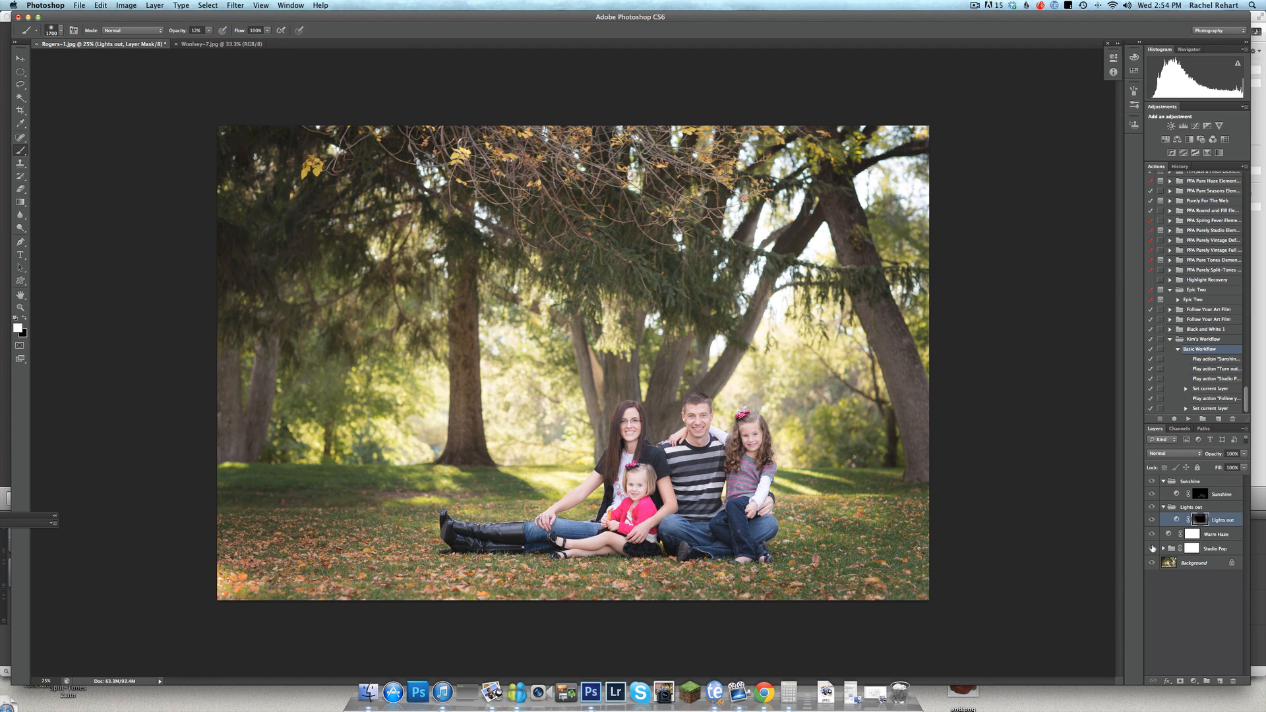
click(1150, 533)
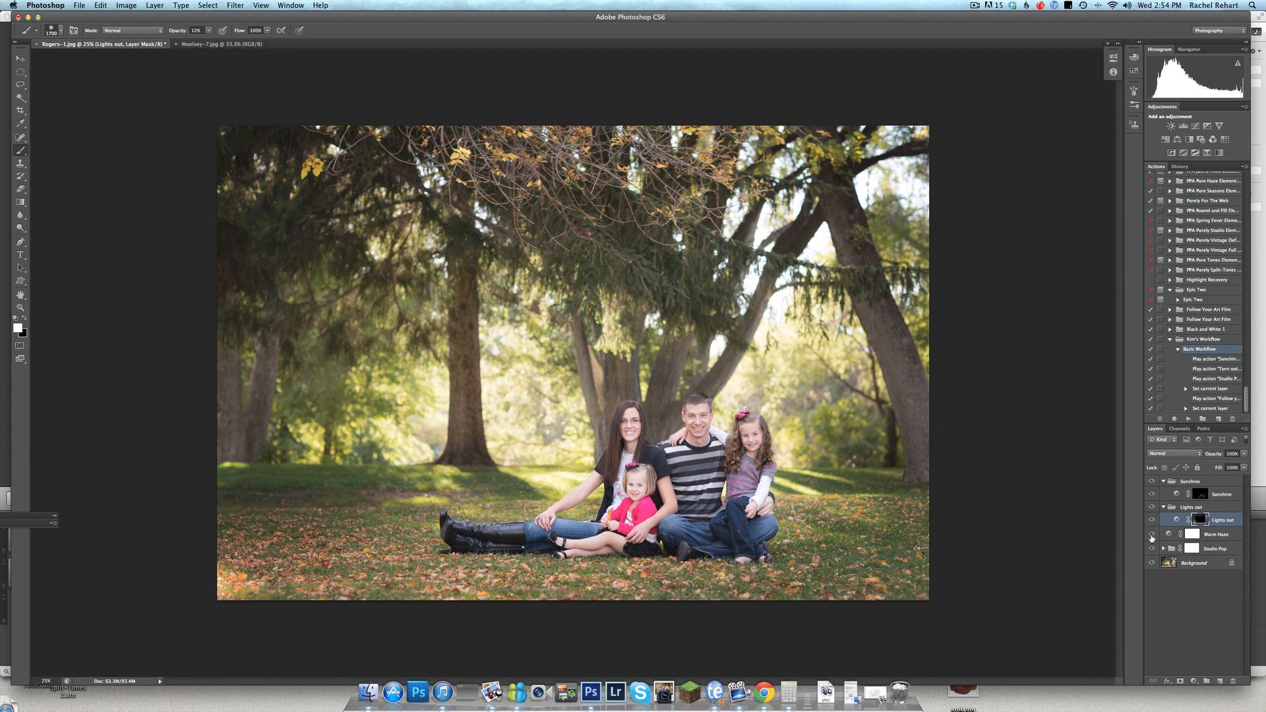
click(1151, 537)
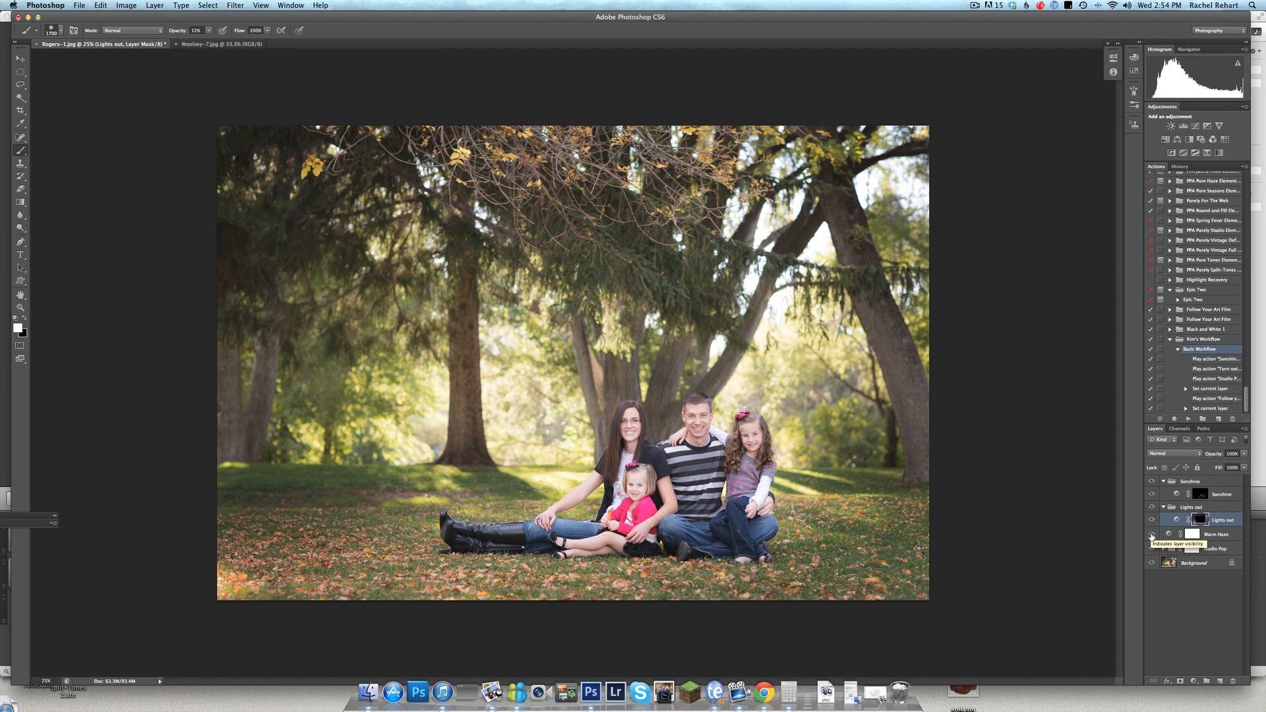
click(1150, 518)
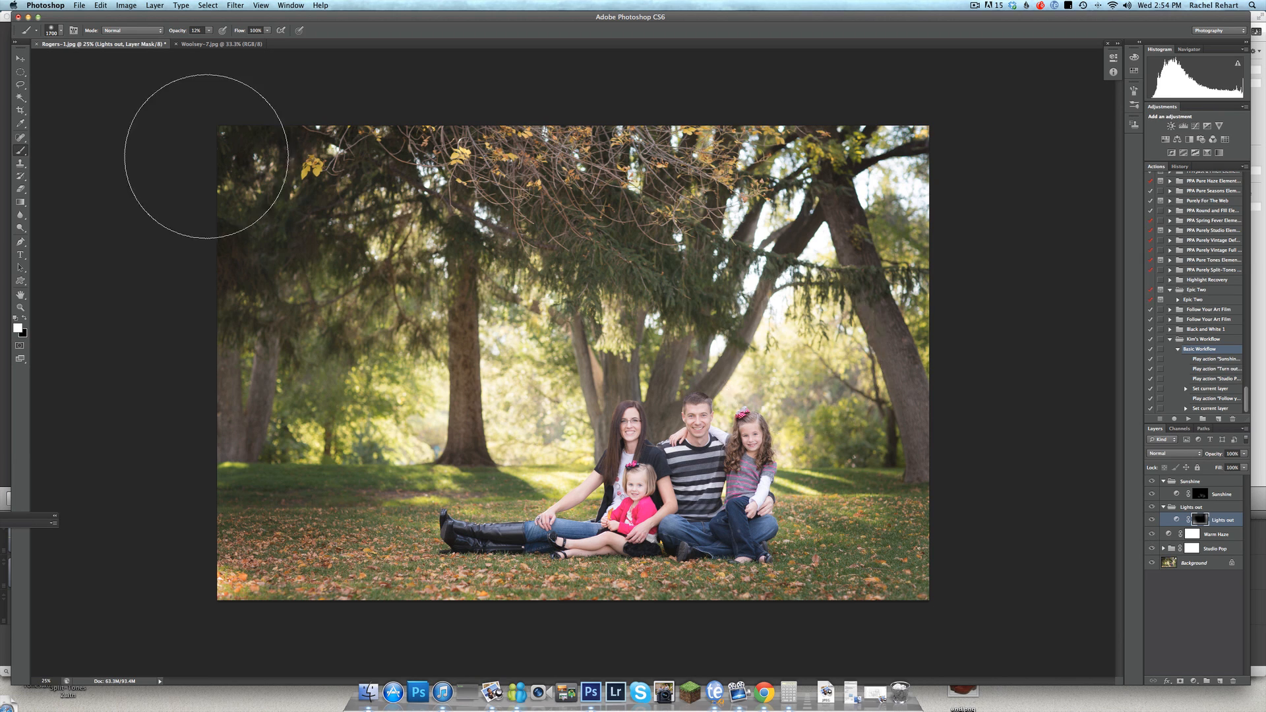
click(218, 43)
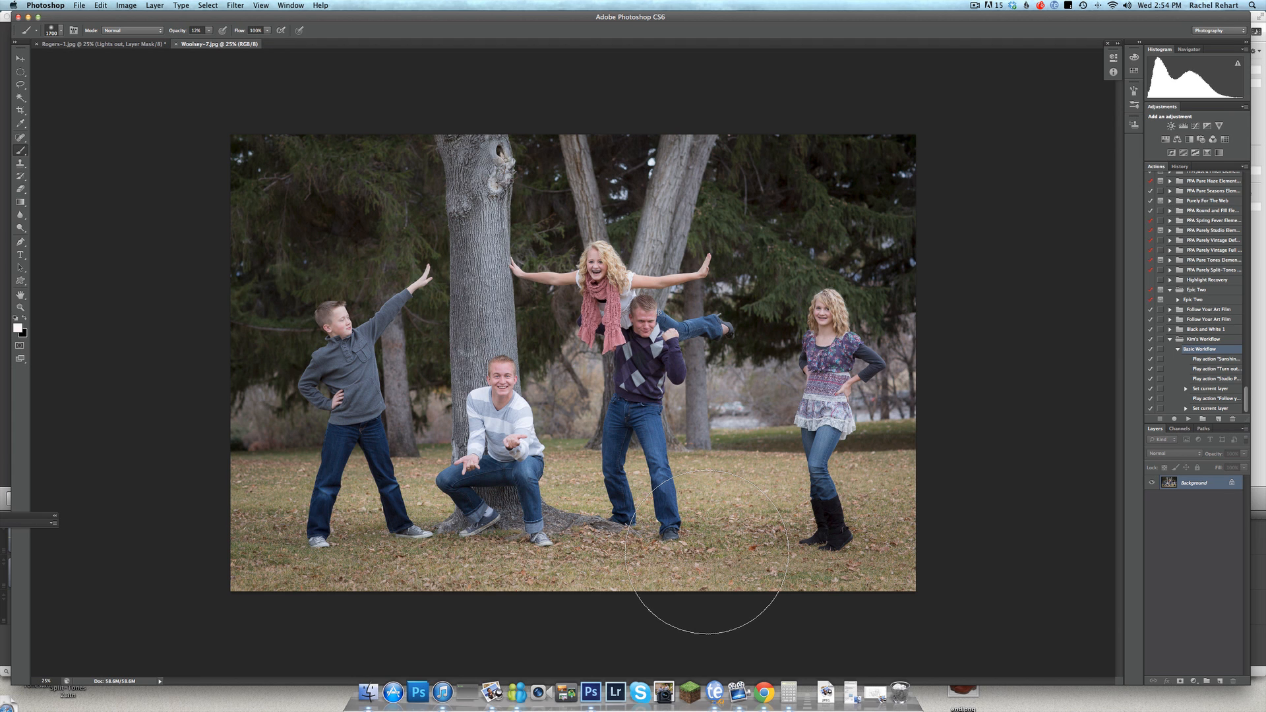
mouse_move(569, 492)
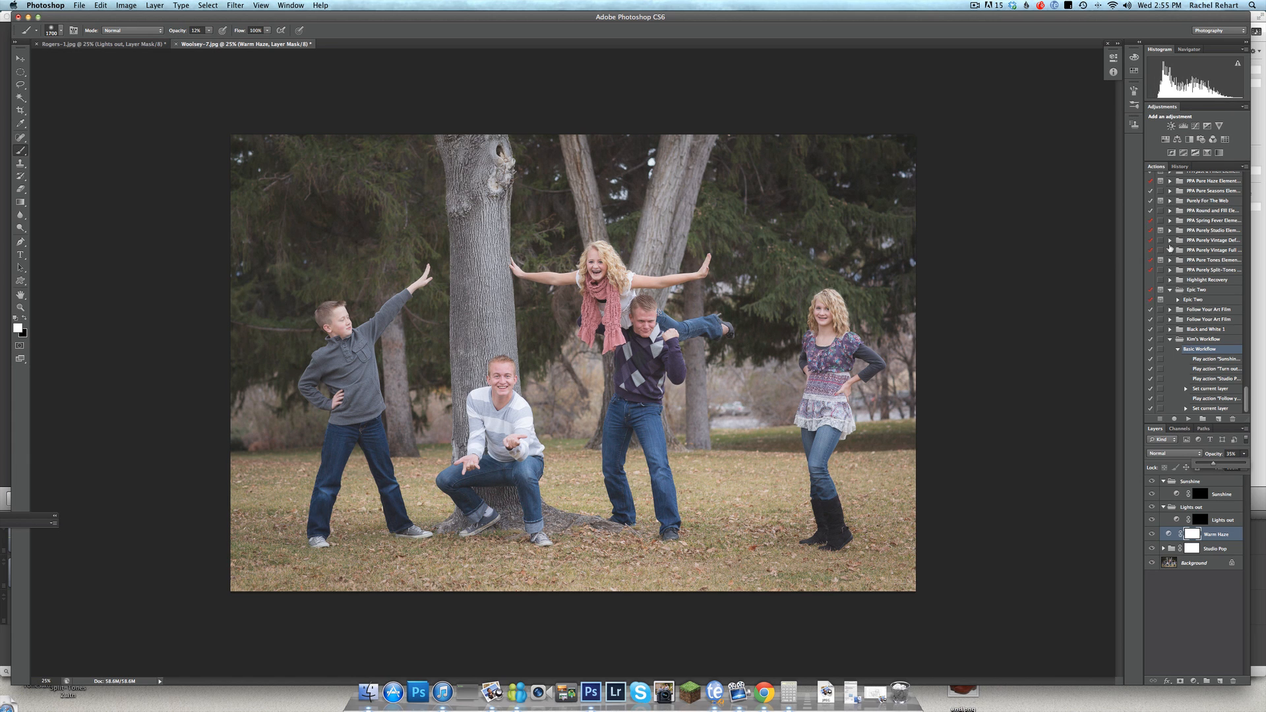
mouse_move(1209, 274)
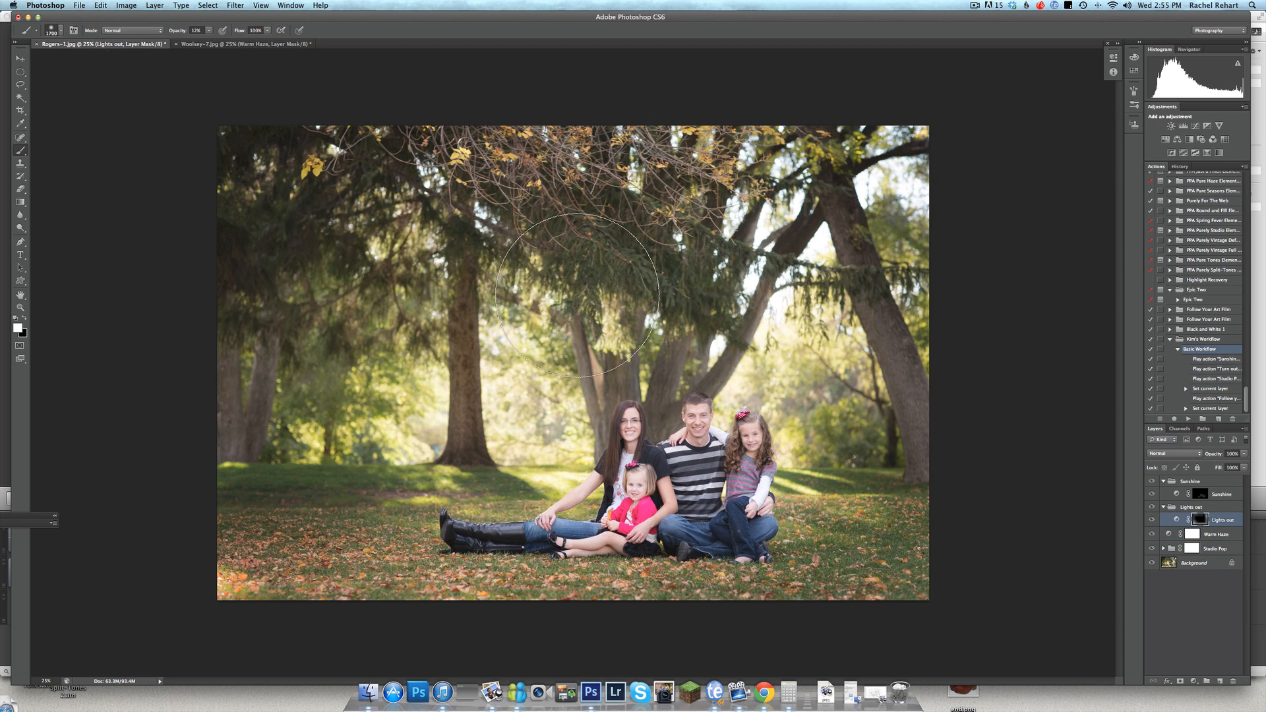
Paint the Lights out effect over the tree canopy.
click(230, 44)
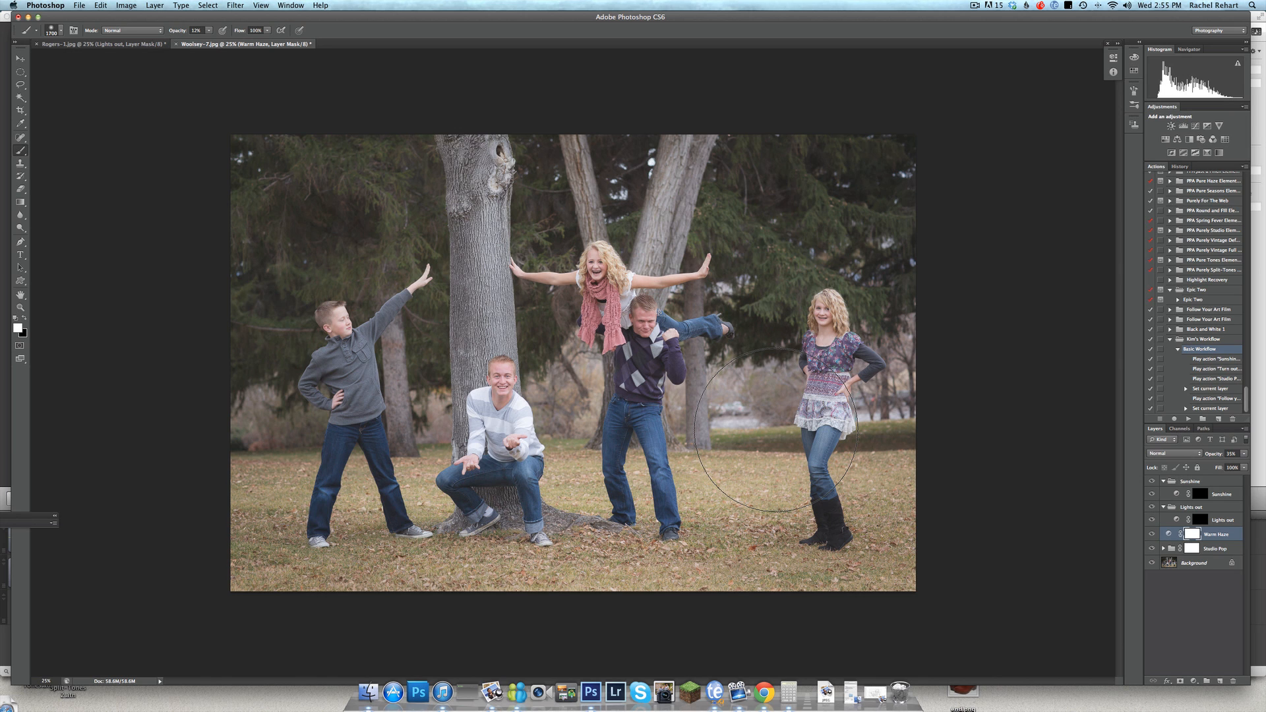
mouse_move(521, 395)
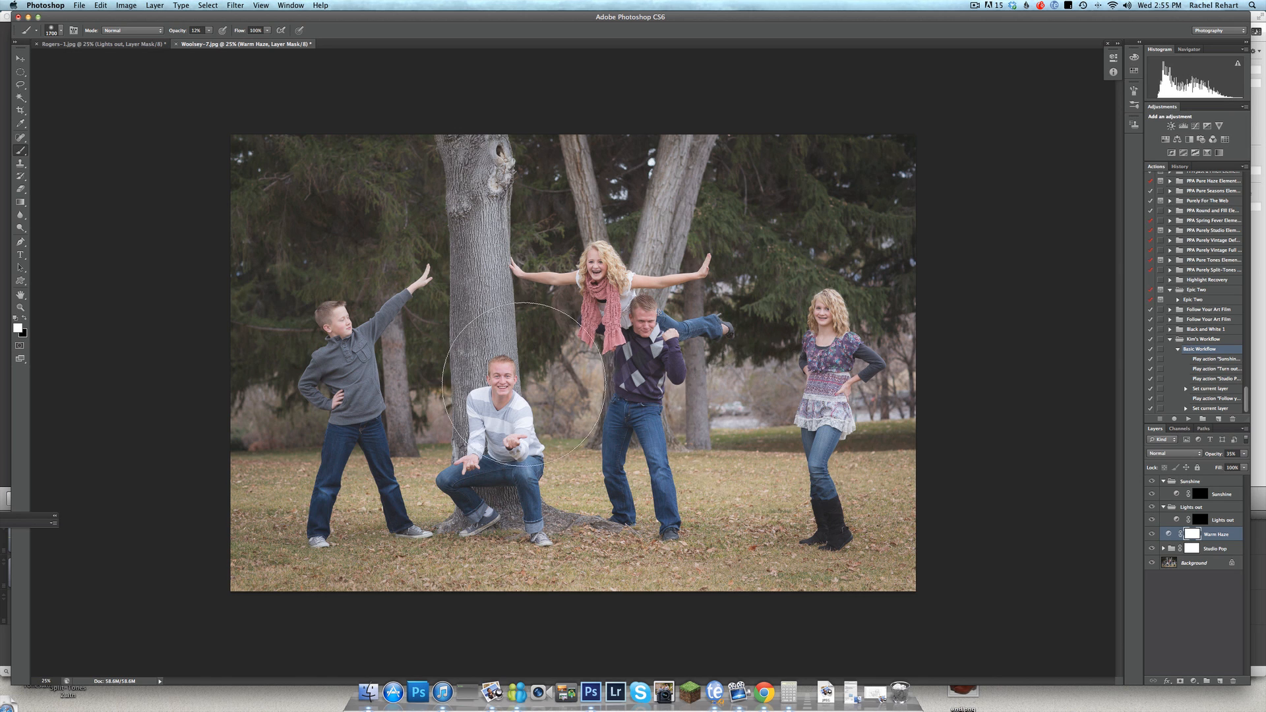
mouse_move(150, 89)
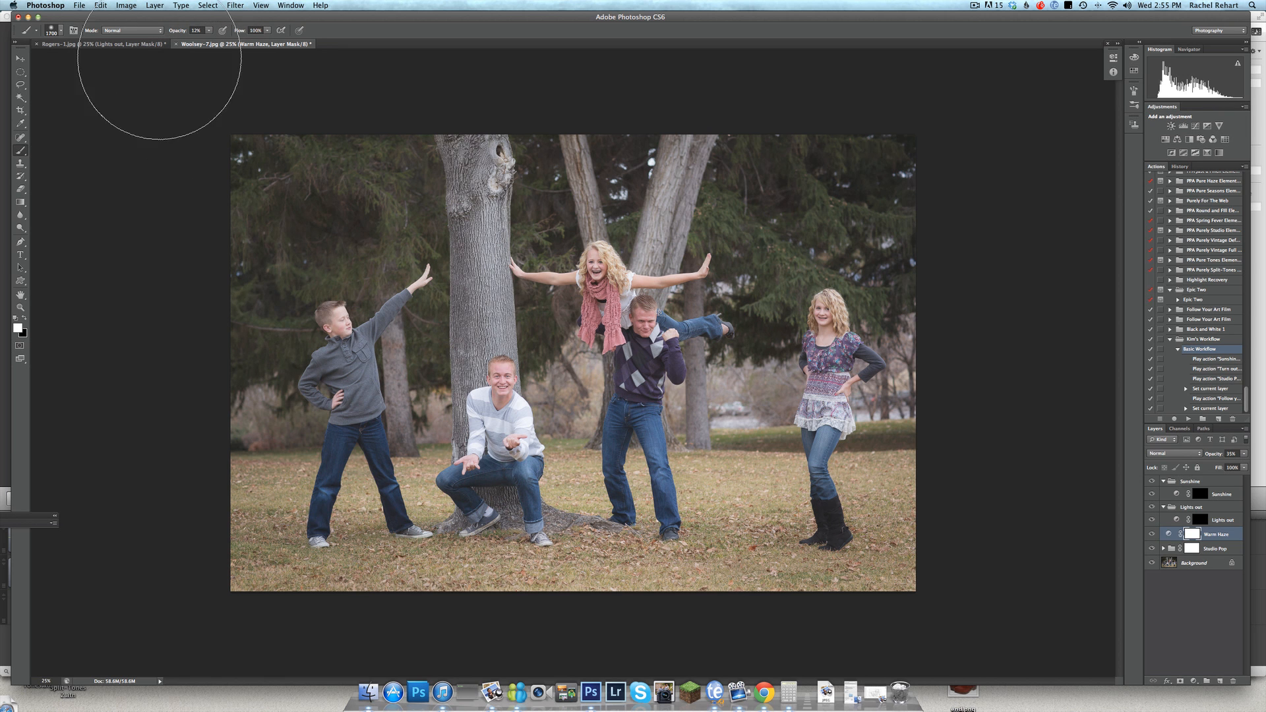
mouse_move(97, 43)
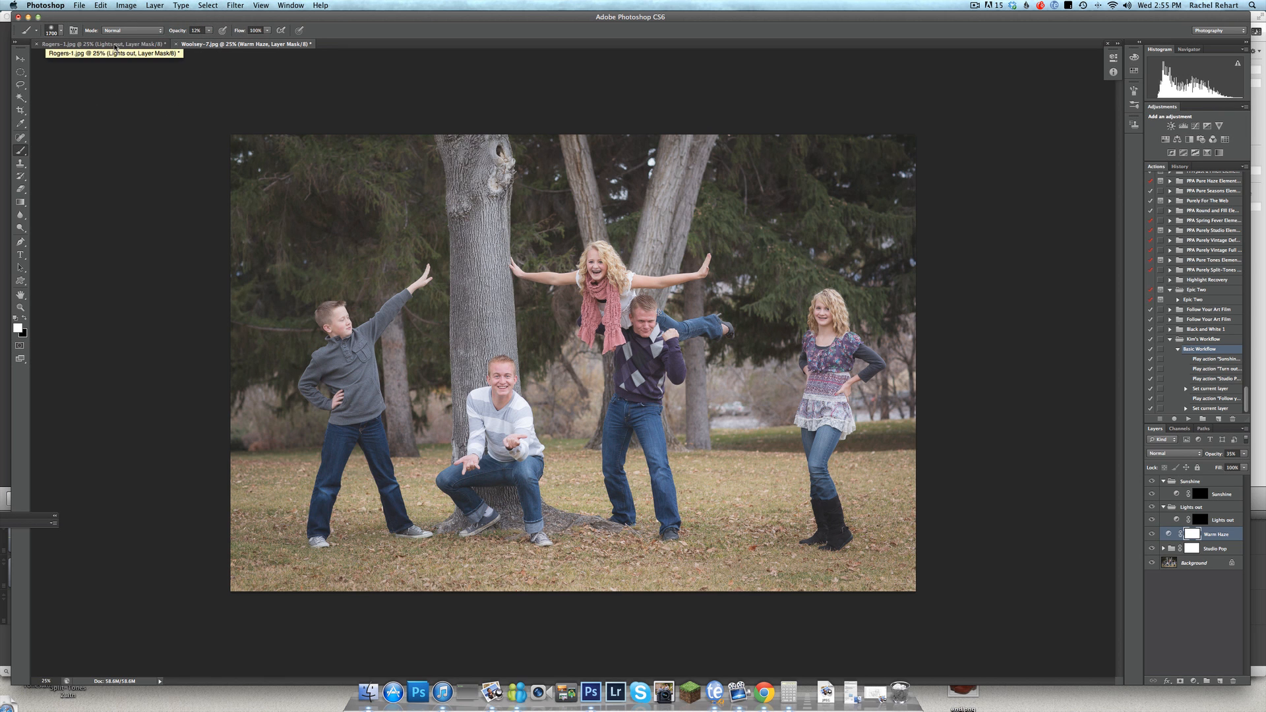